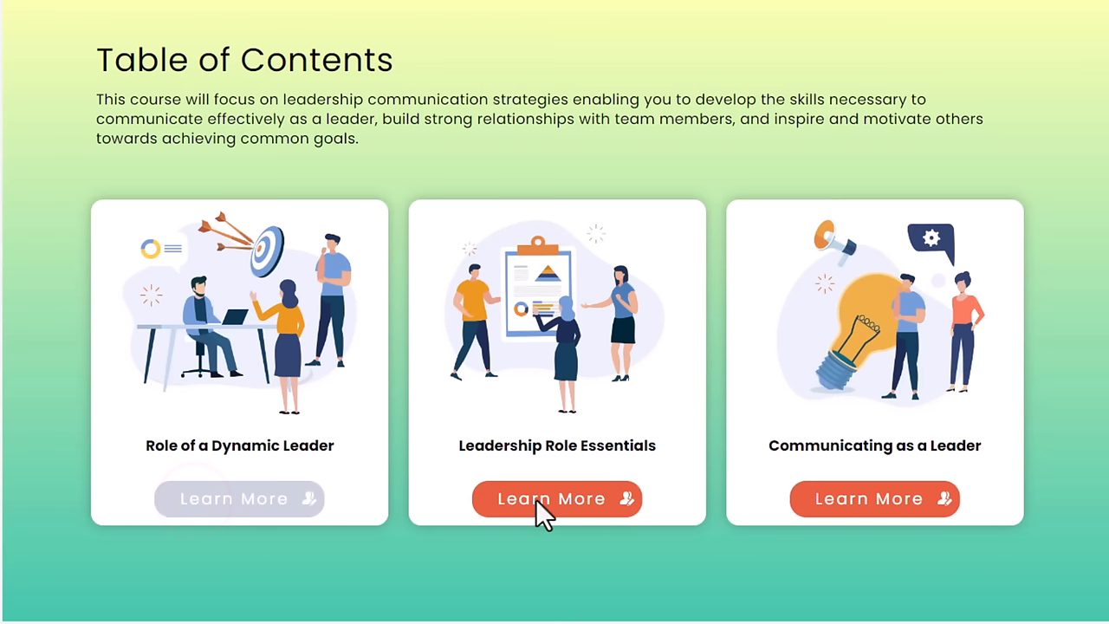
# Step: Visit the remaining lesson cards in preview, see Quiz appear, and return to the editor
pyautogui.click(874, 499)
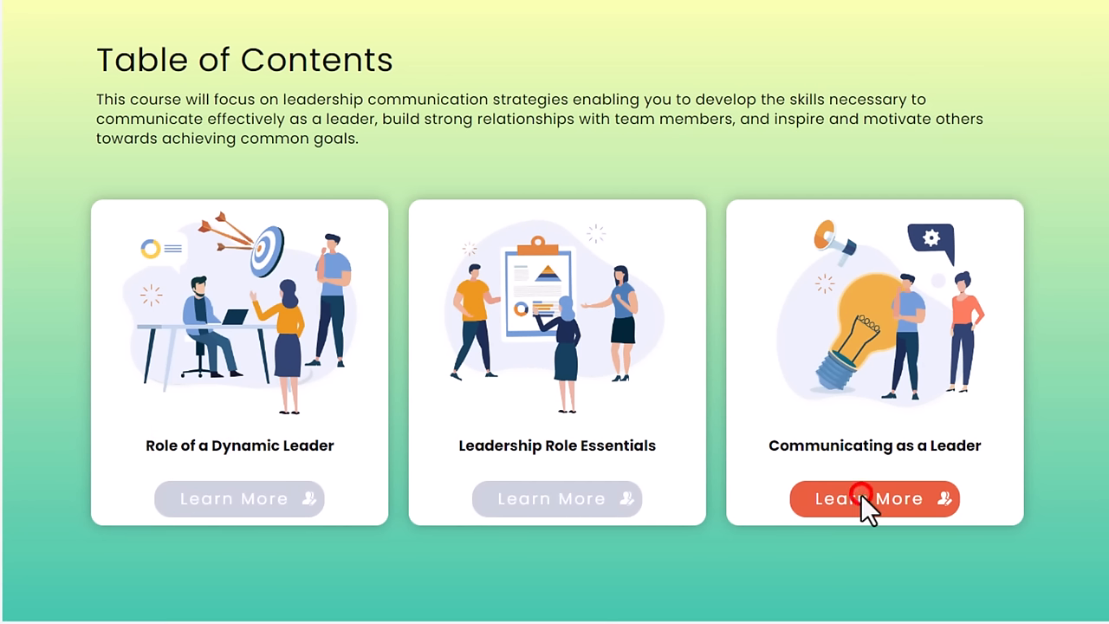
pyautogui.click(873, 499)
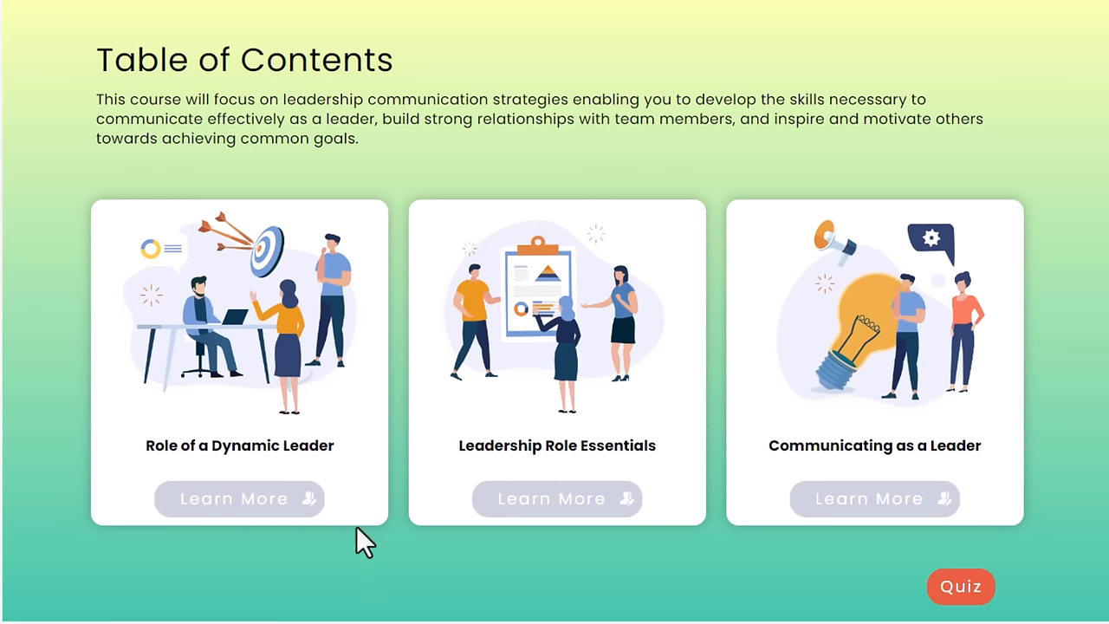
pyautogui.click(960, 586)
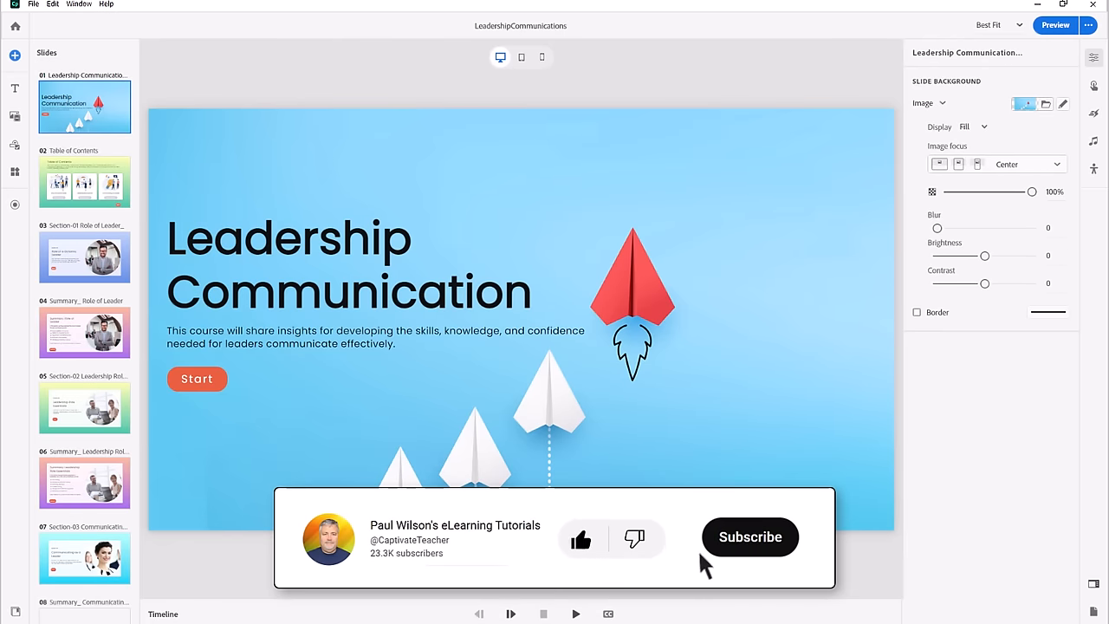
pyautogui.click(748, 538)
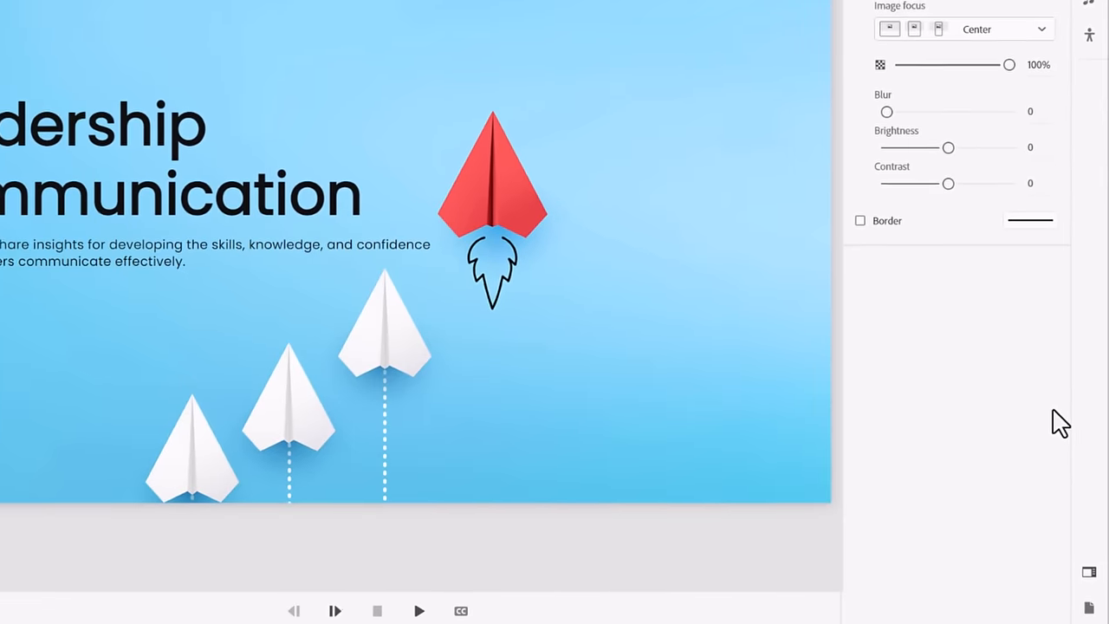
# Step: From Project Properties, start a new variable named LessonVisited01
pyautogui.click(1088, 607)
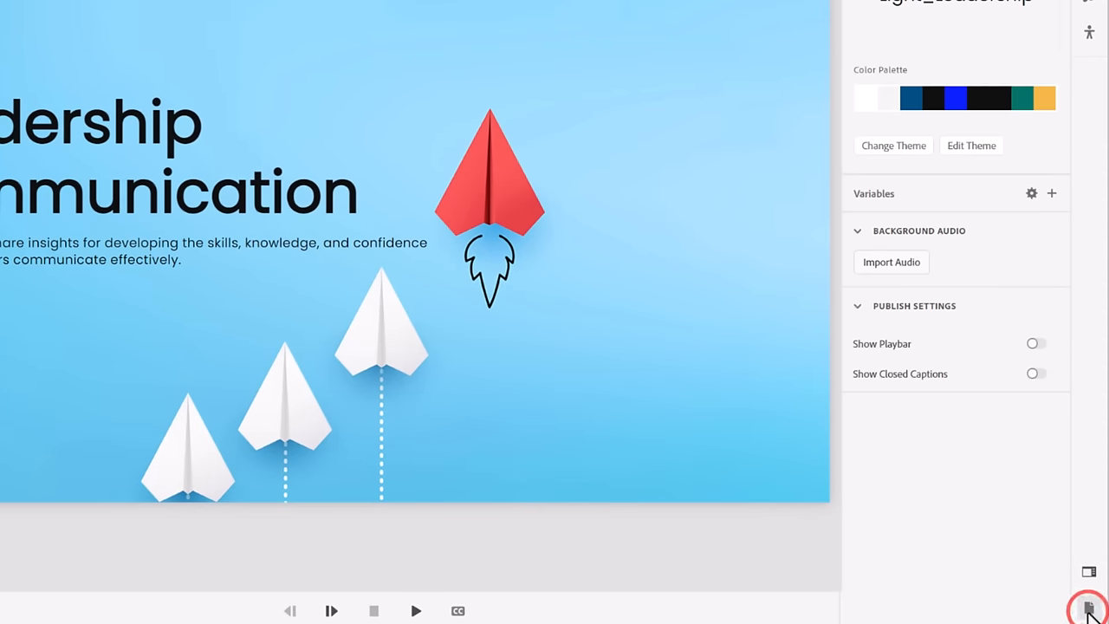
pyautogui.moveTo(1052, 208)
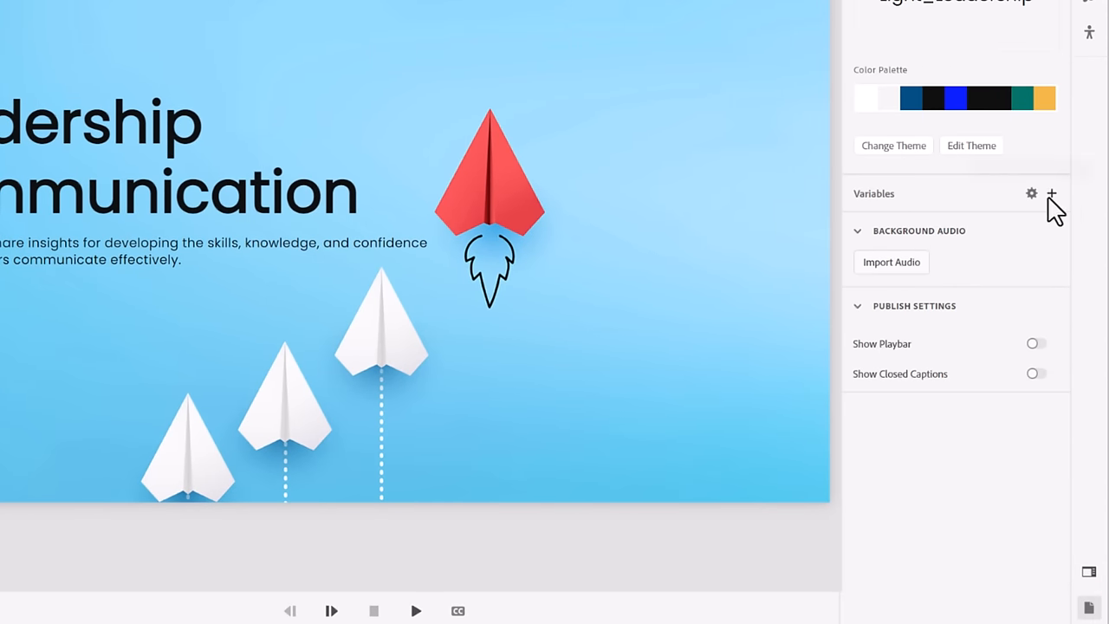
pyautogui.moveTo(1051, 194)
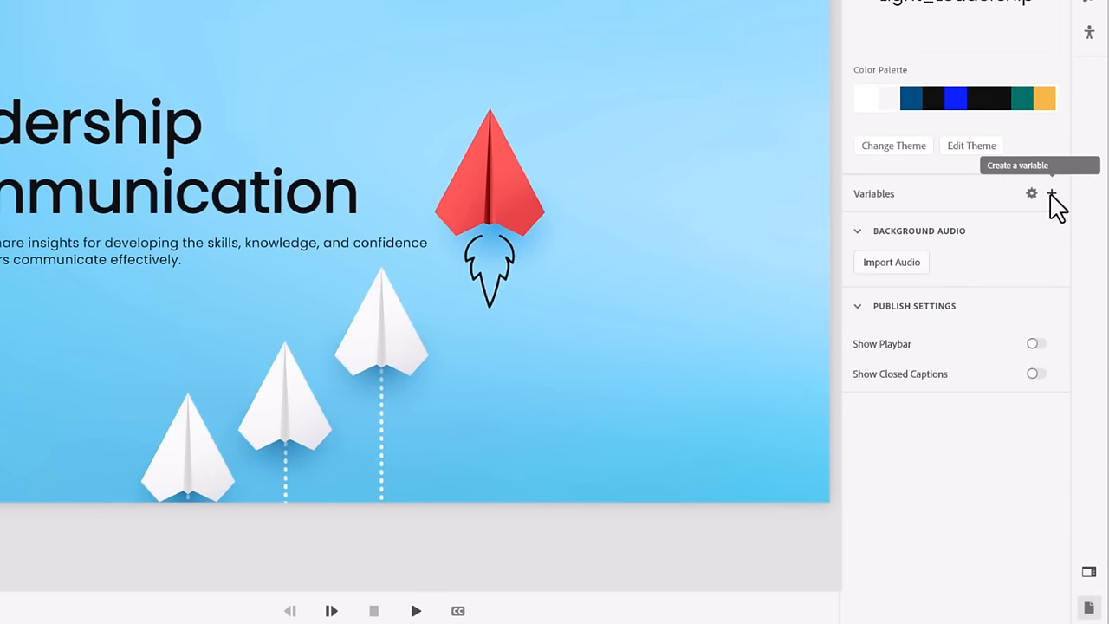
pyautogui.click(1051, 194)
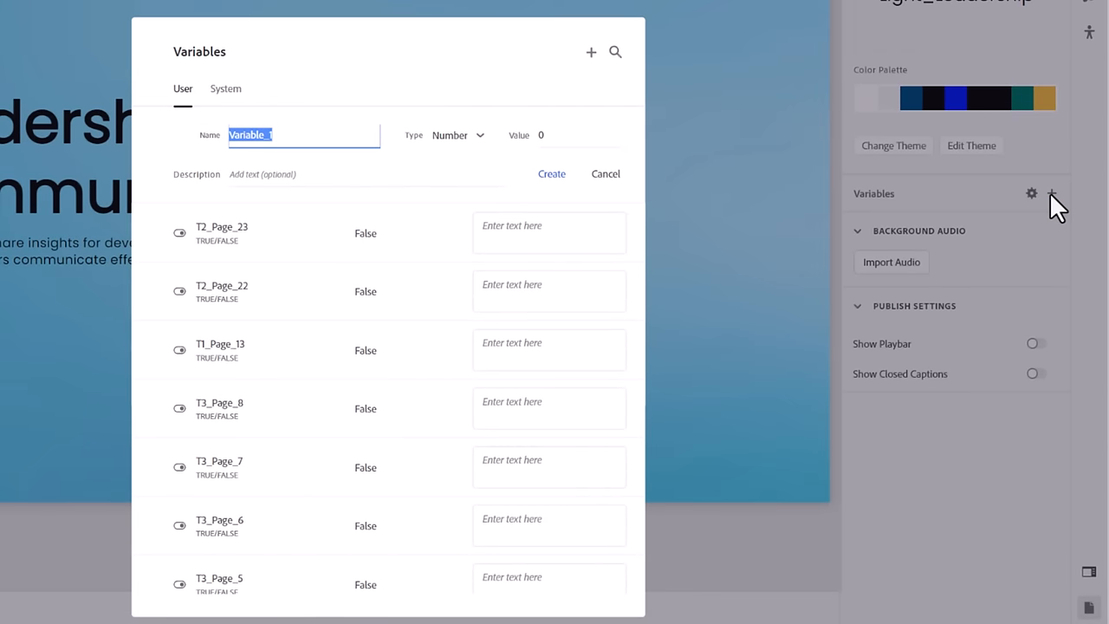
pyautogui.write('LessonVisit01')
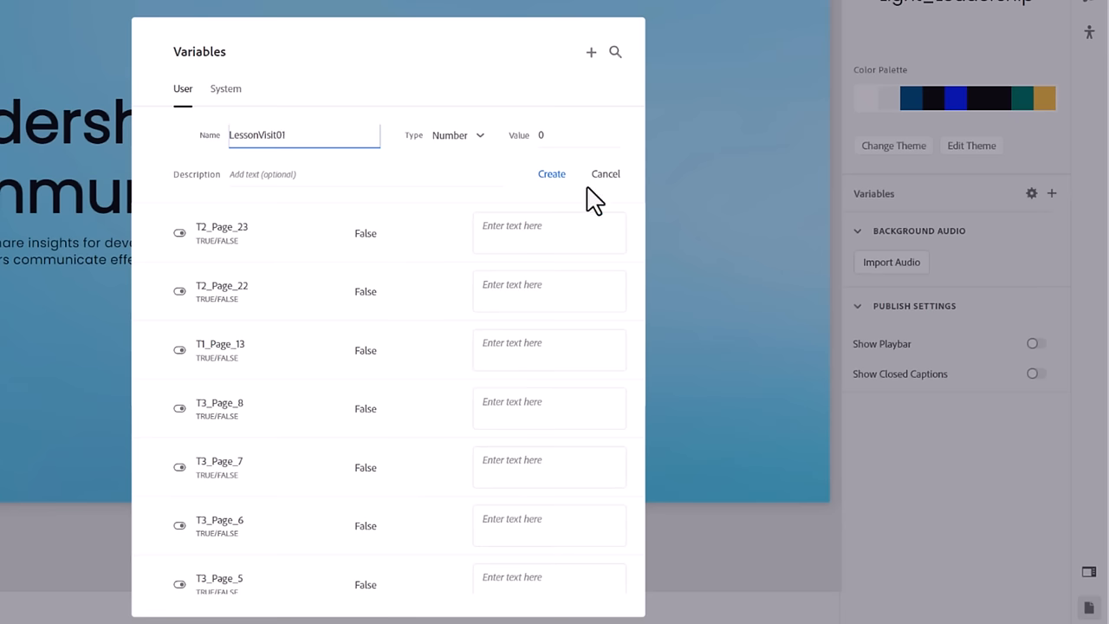
pyautogui.click(276, 135)
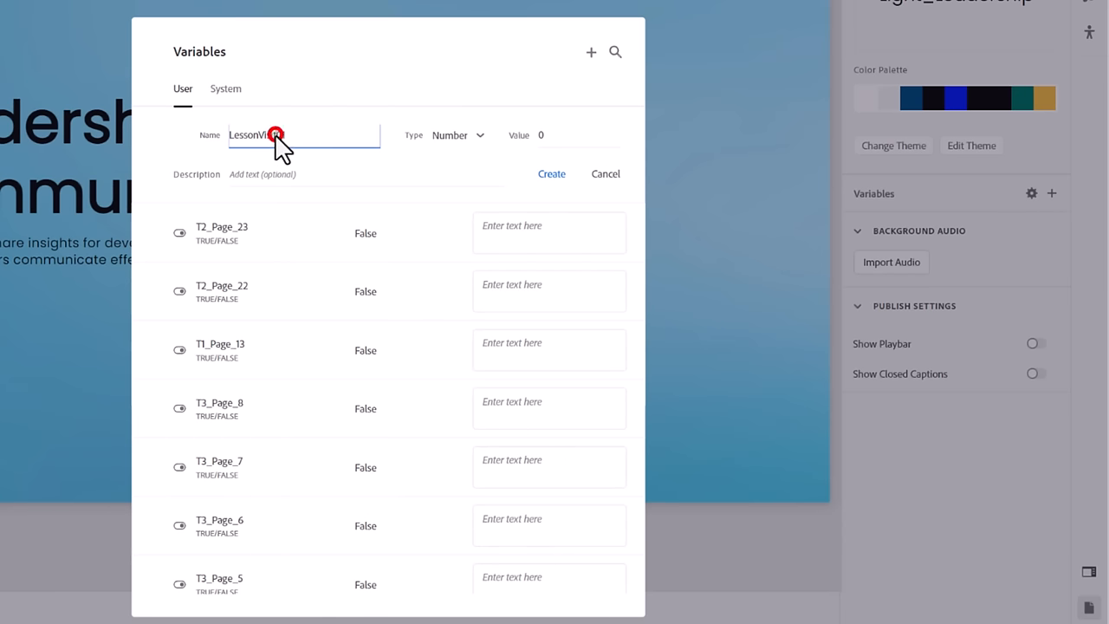
# Step: Make LessonVisited01 True/False, value False, with a lesson-tracking description, and create it
pyautogui.click(458, 135)
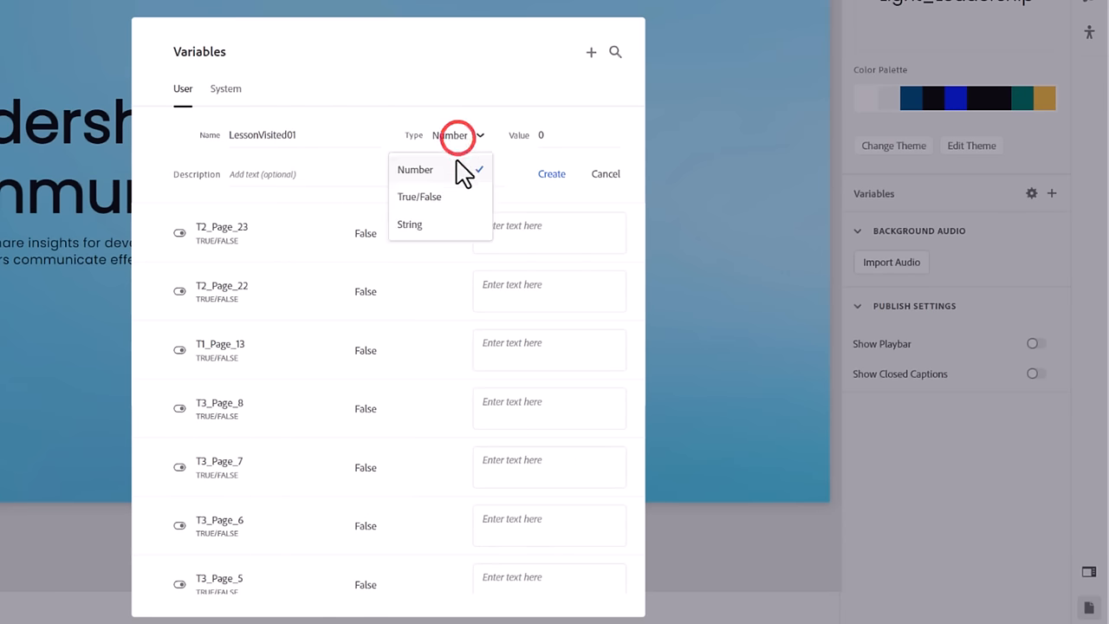
pyautogui.click(420, 197)
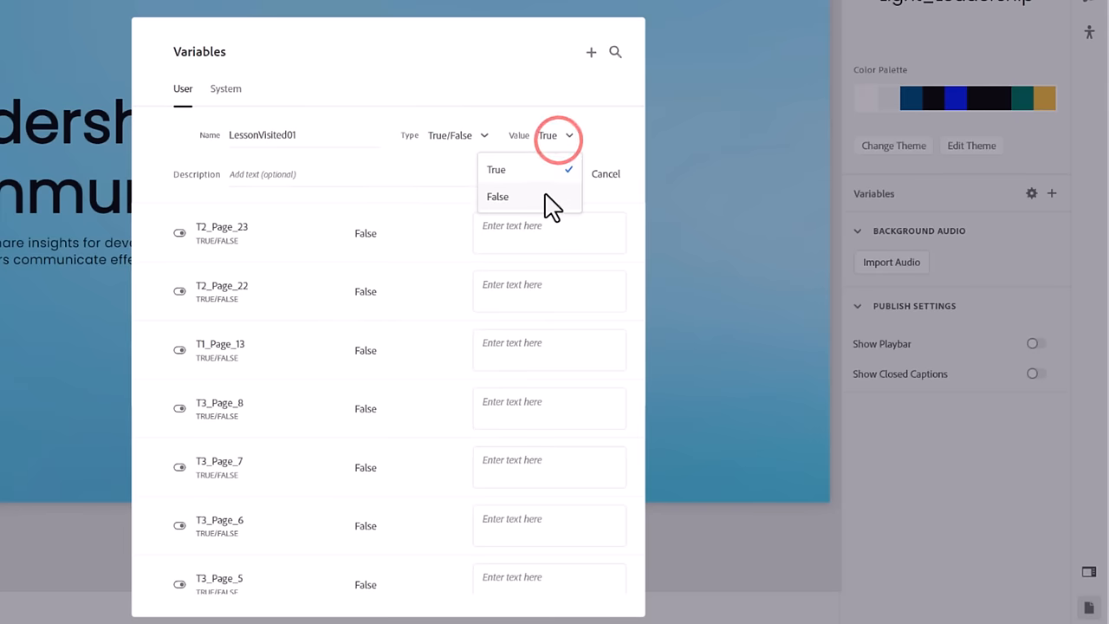
pyautogui.click(498, 197)
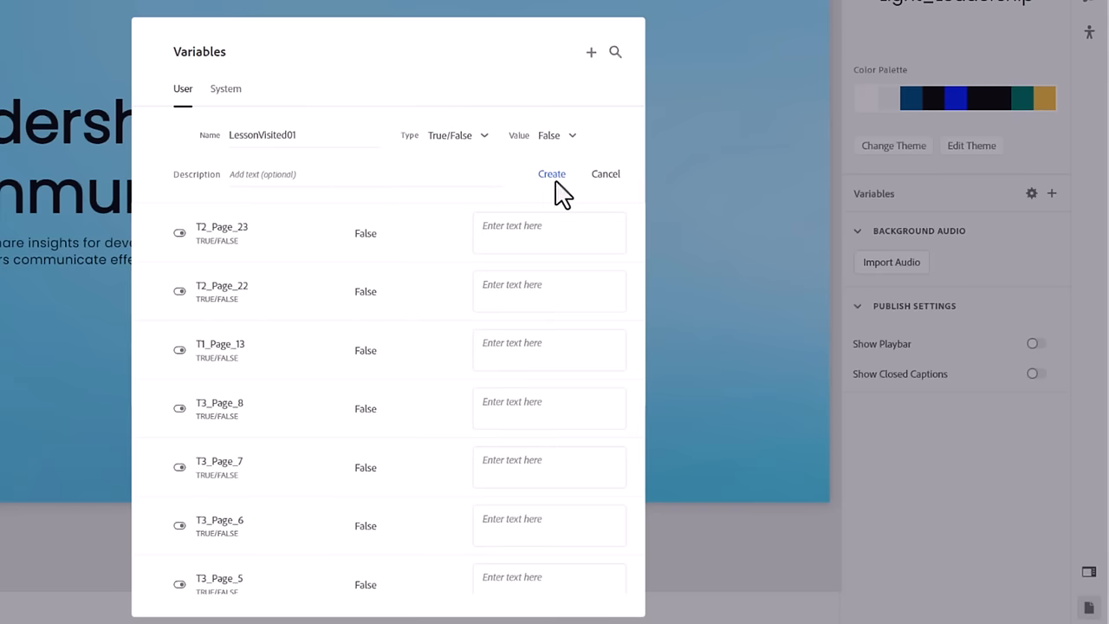
pyautogui.write('tracking lesson completion')
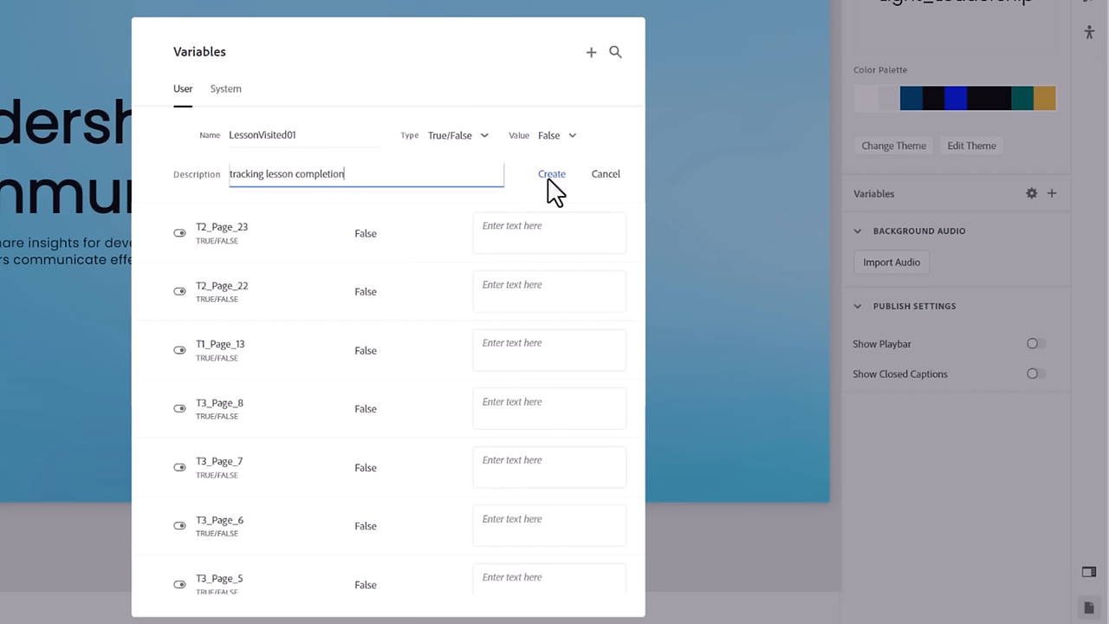
pyautogui.click(551, 173)
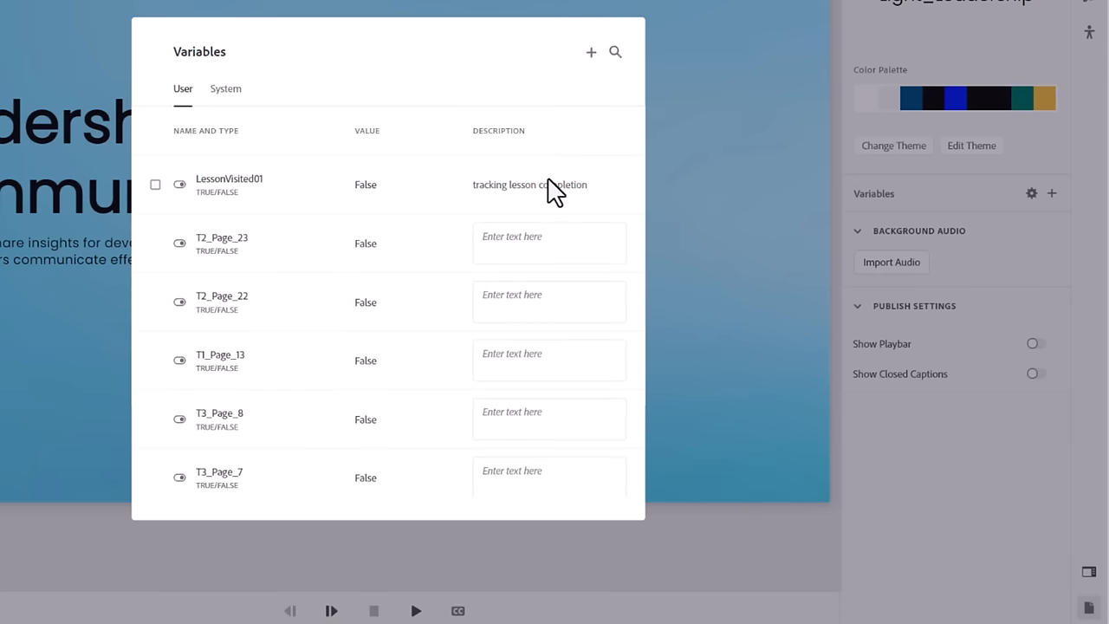
# Step: Create variable LessonVisited02 as True/False starting at False
pyautogui.click(591, 52)
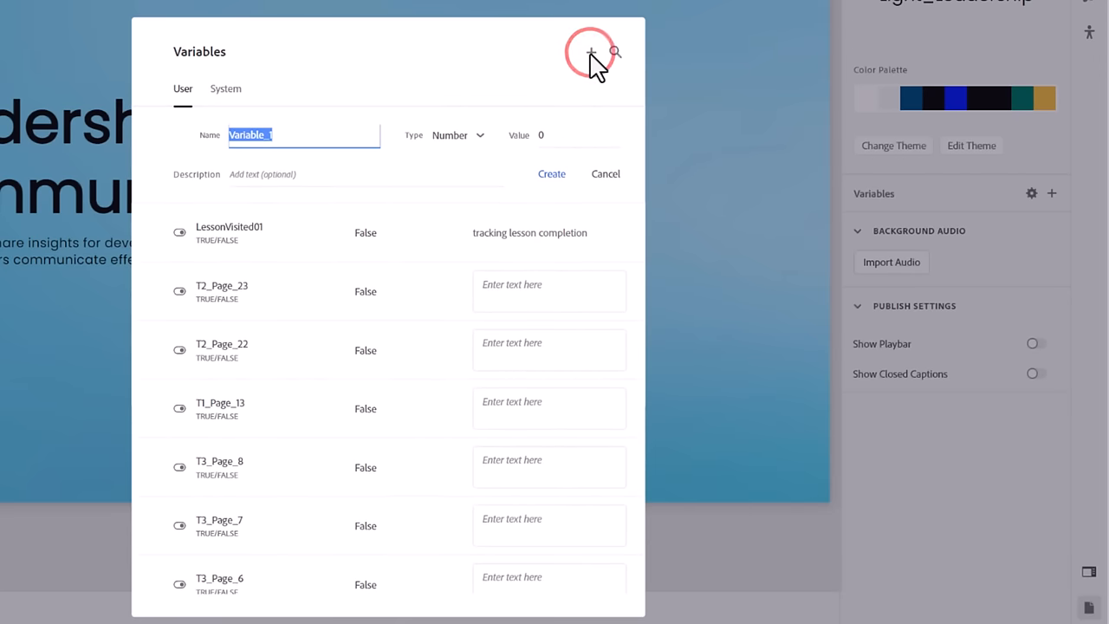
pyautogui.write('LessonVisited02')
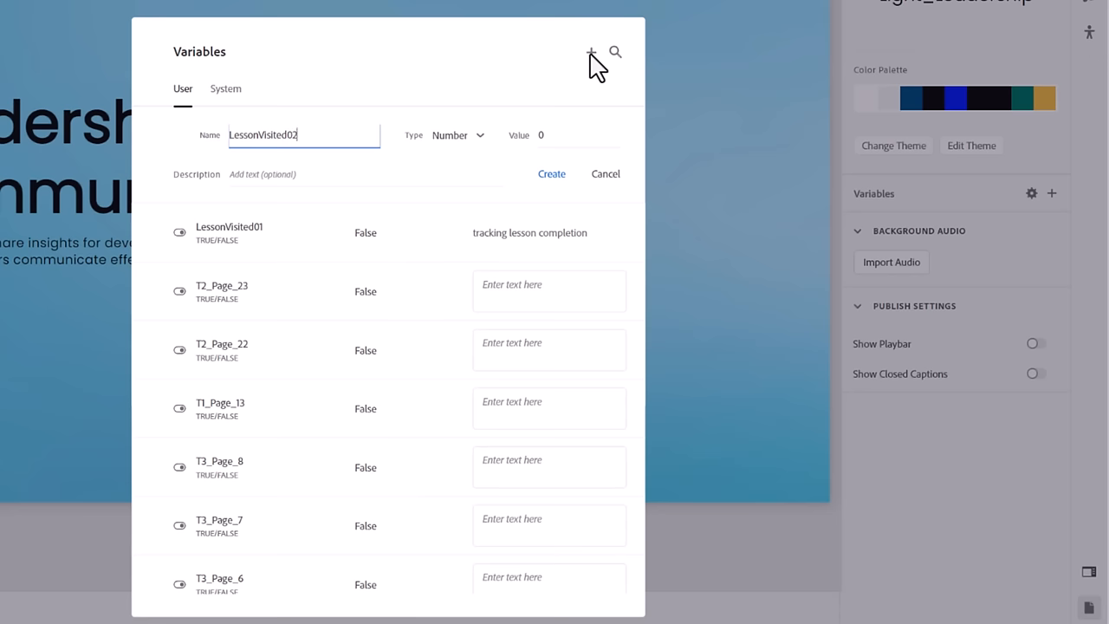
pyautogui.click(457, 135)
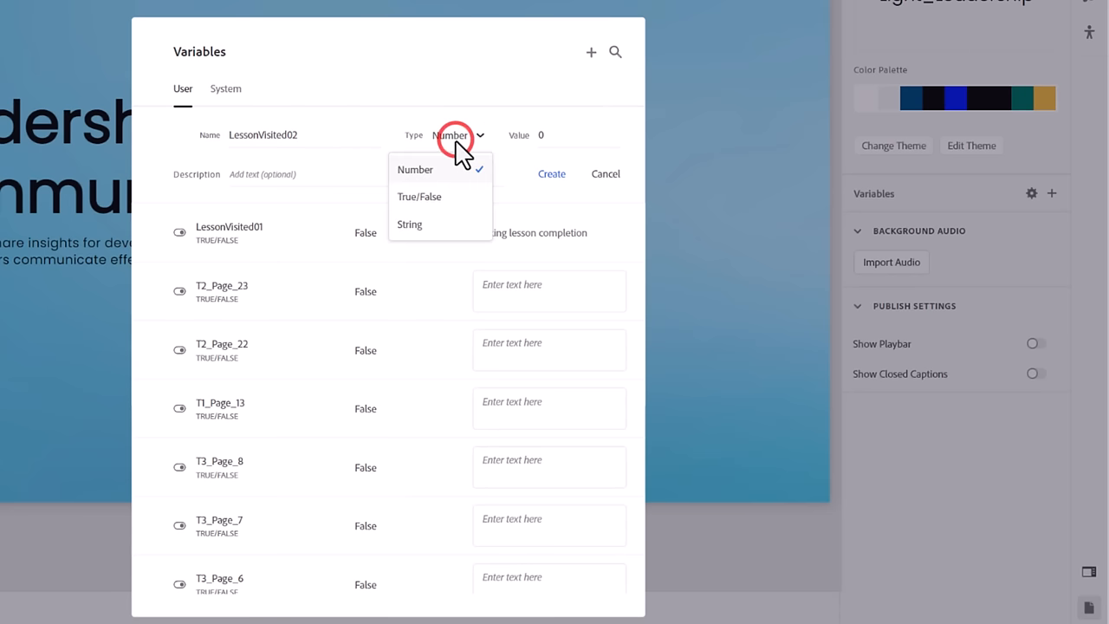
pyautogui.click(420, 198)
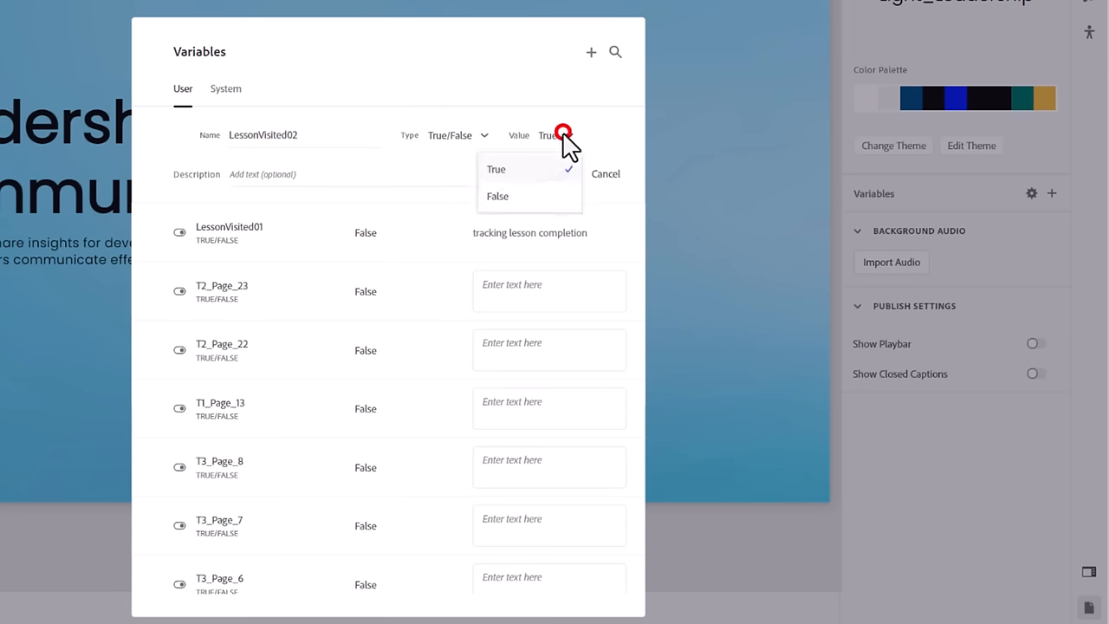
pyautogui.click(498, 196)
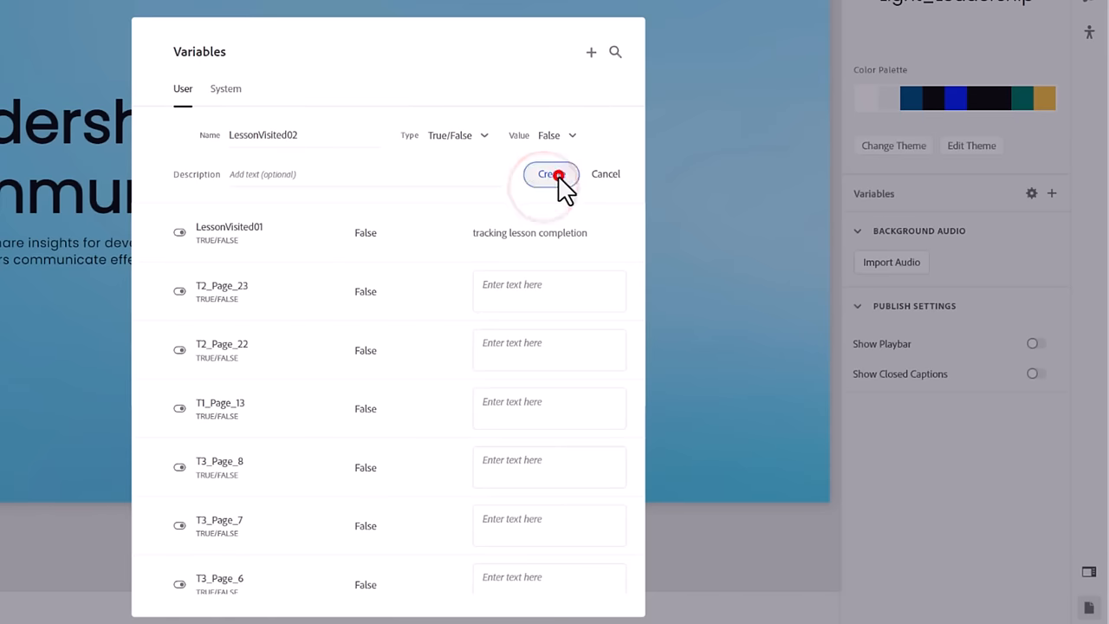
pyautogui.click(549, 174)
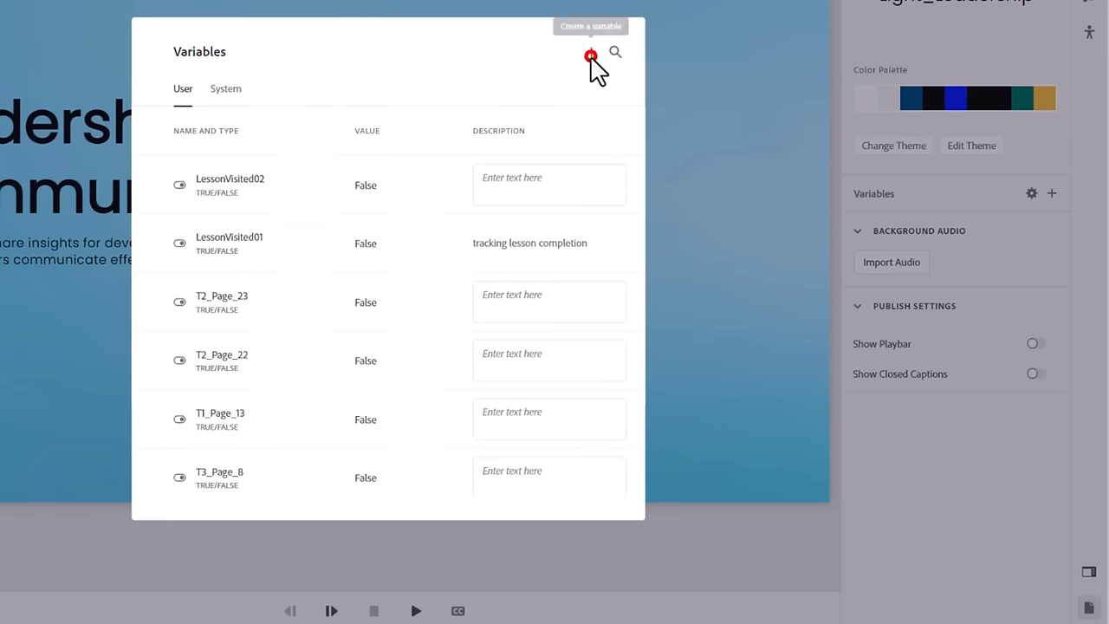
# Step: Create variable LessonVisited03 as True/False starting at False
pyautogui.click(591, 52)
pyautogui.write('LessonVisited03')
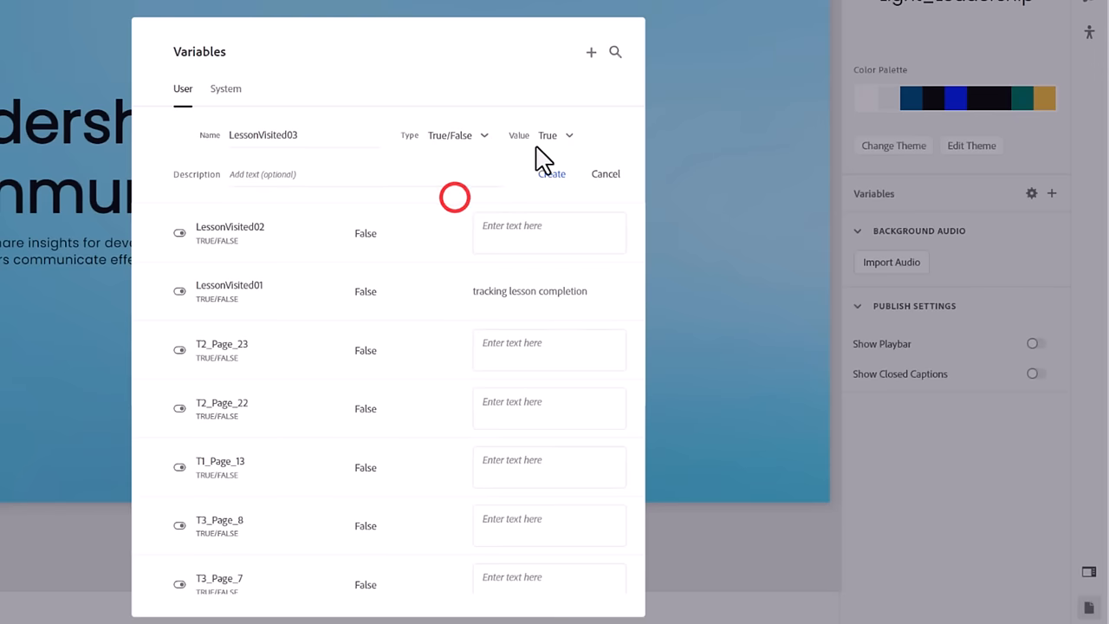
pyautogui.click(555, 135)
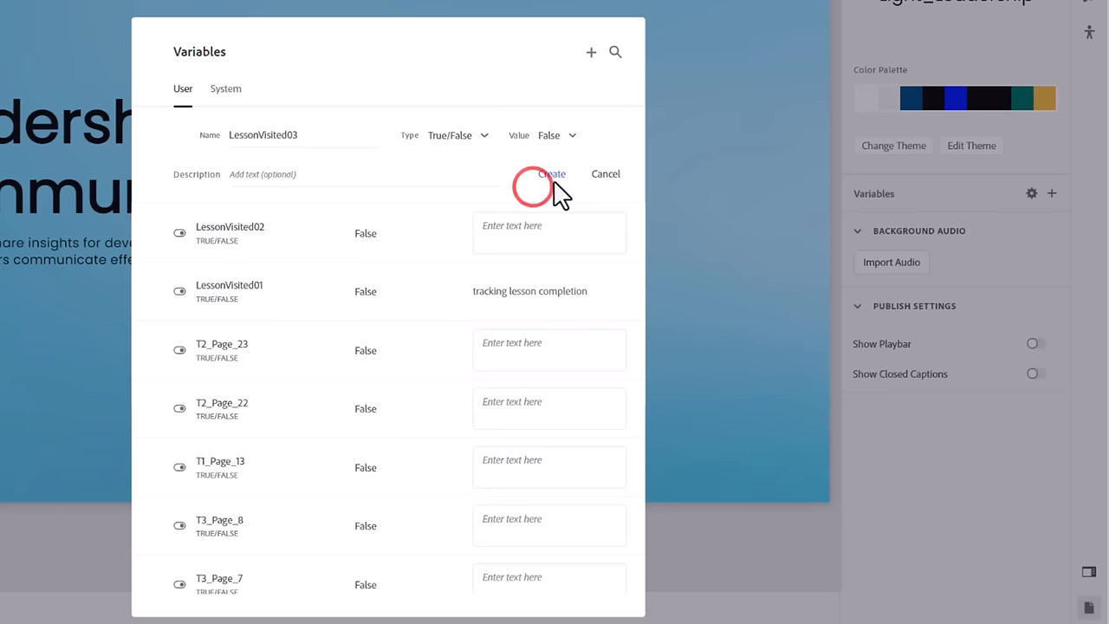
pyautogui.click(551, 173)
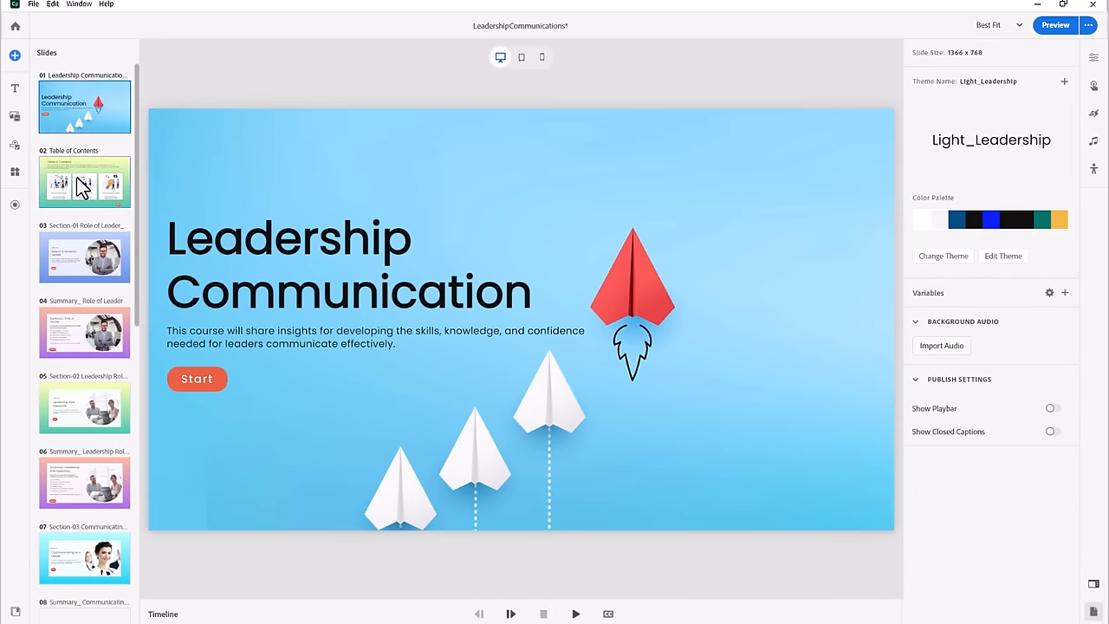
# Step: On the Table of Contents slide, set the Quiz button to be hidden when the slide starts
pyautogui.click(84, 182)
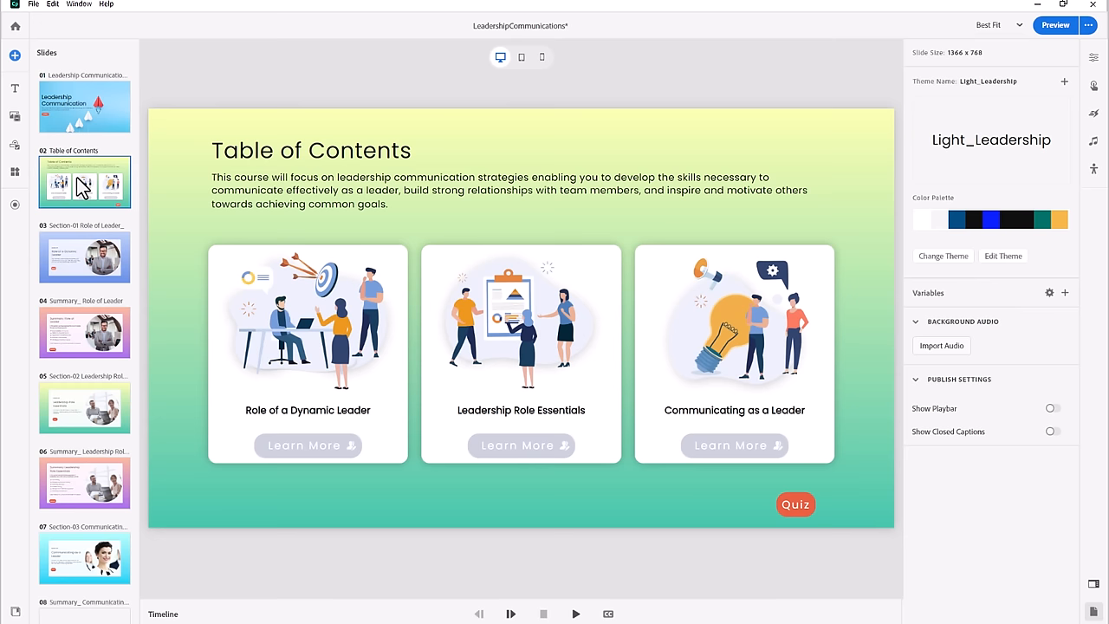
pyautogui.moveTo(694, 93)
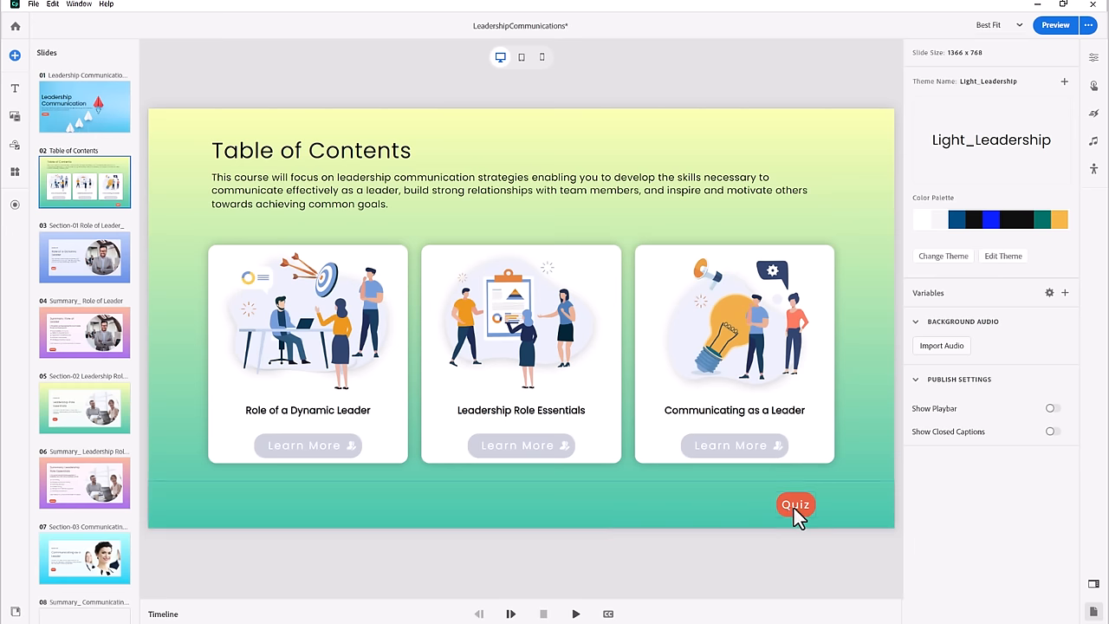
pyautogui.click(793, 504)
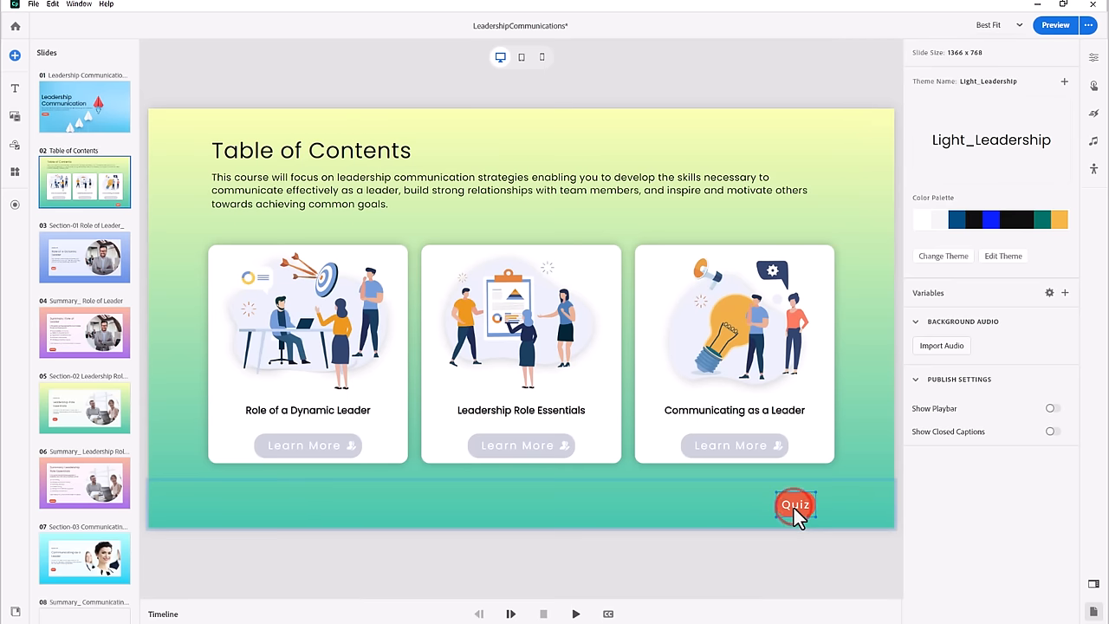
pyautogui.click(794, 506)
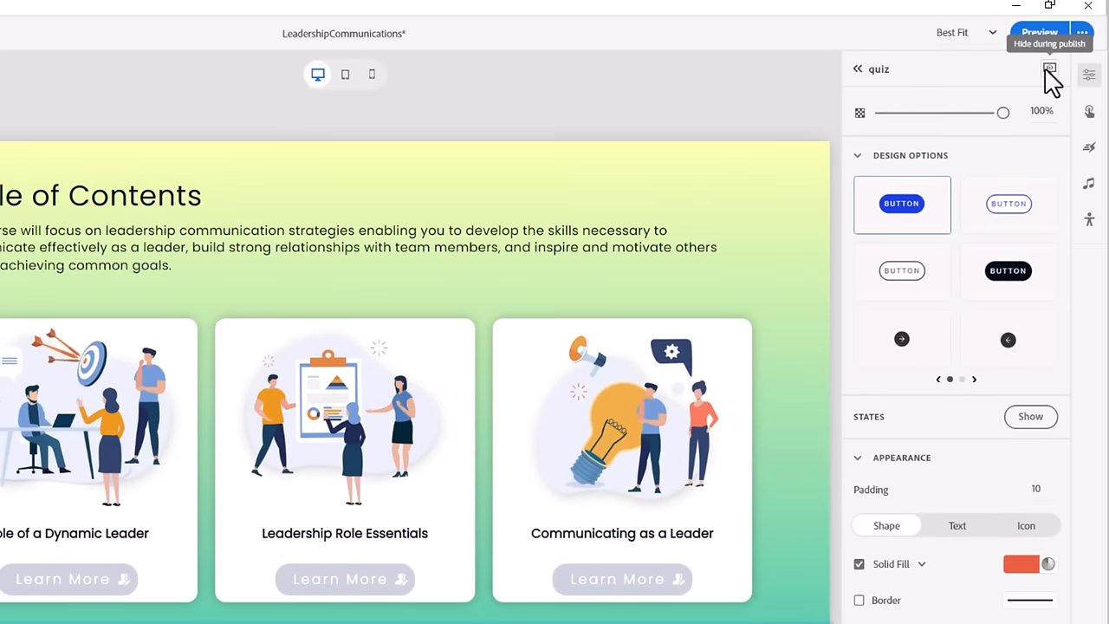
pyautogui.click(1050, 69)
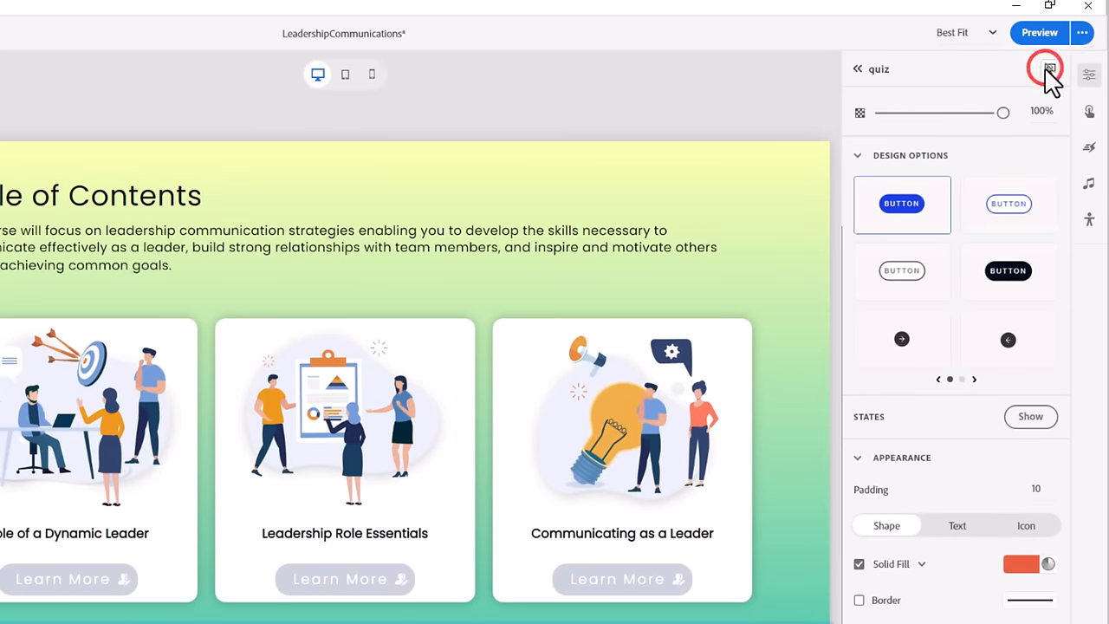
pyautogui.moveTo(1050, 70)
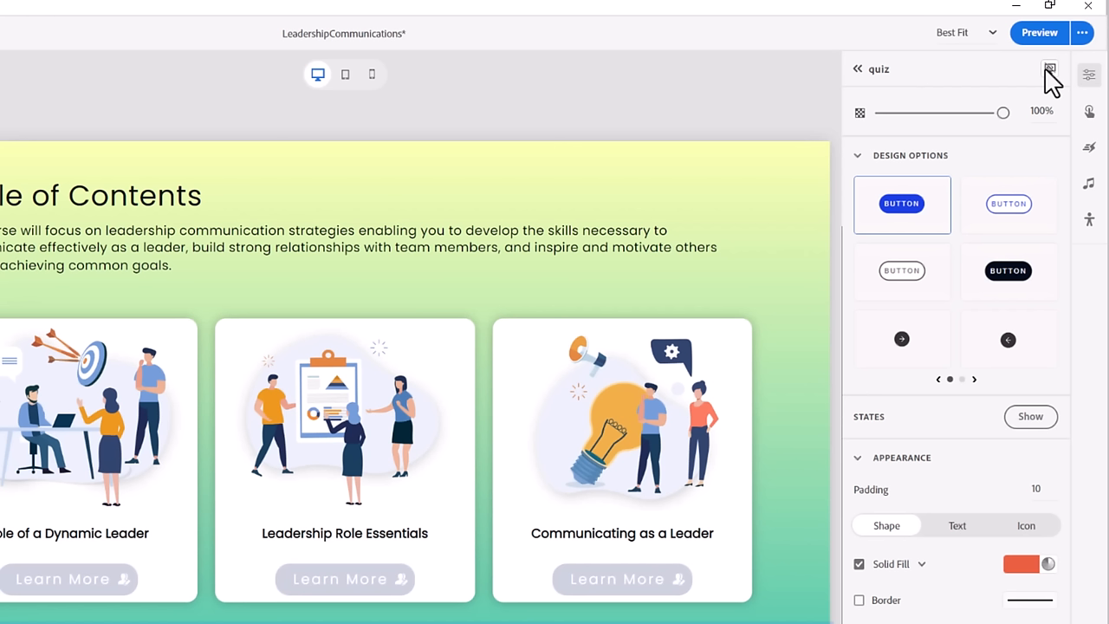
pyautogui.moveTo(721, 115)
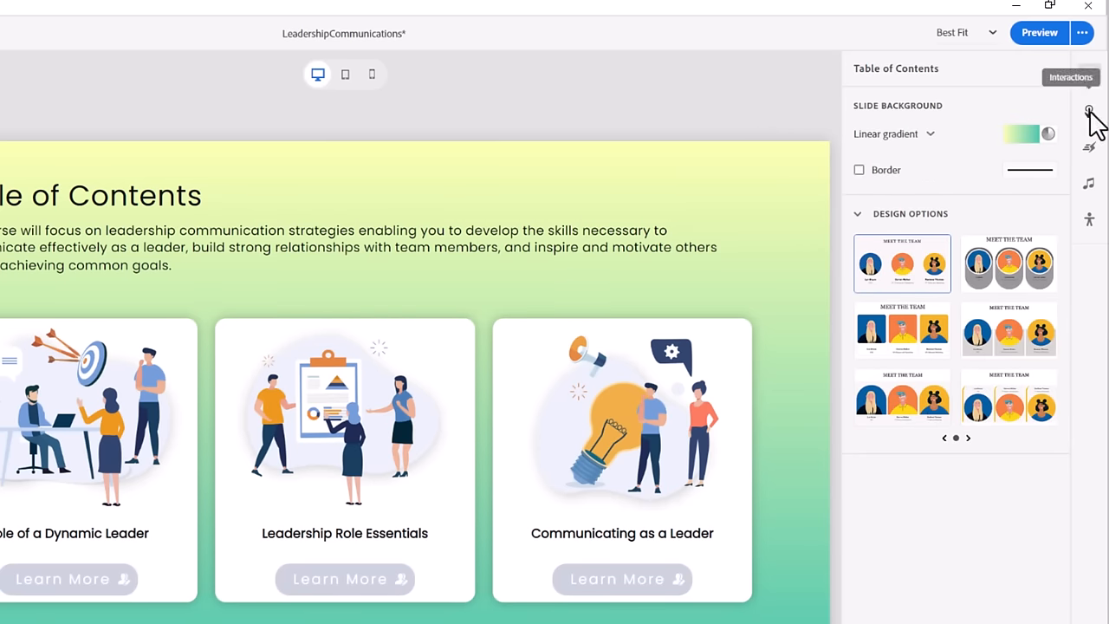
# Step: Add a Slide Enter interaction to the contents slide with a variable-based condition
pyautogui.click(1088, 111)
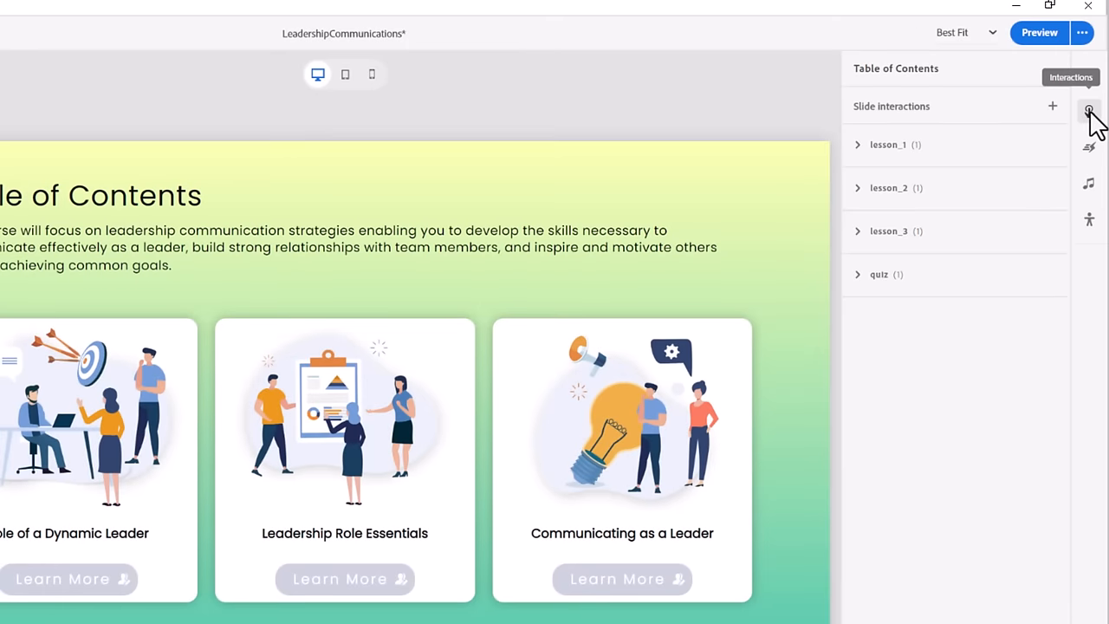
pyautogui.moveTo(1083, 121)
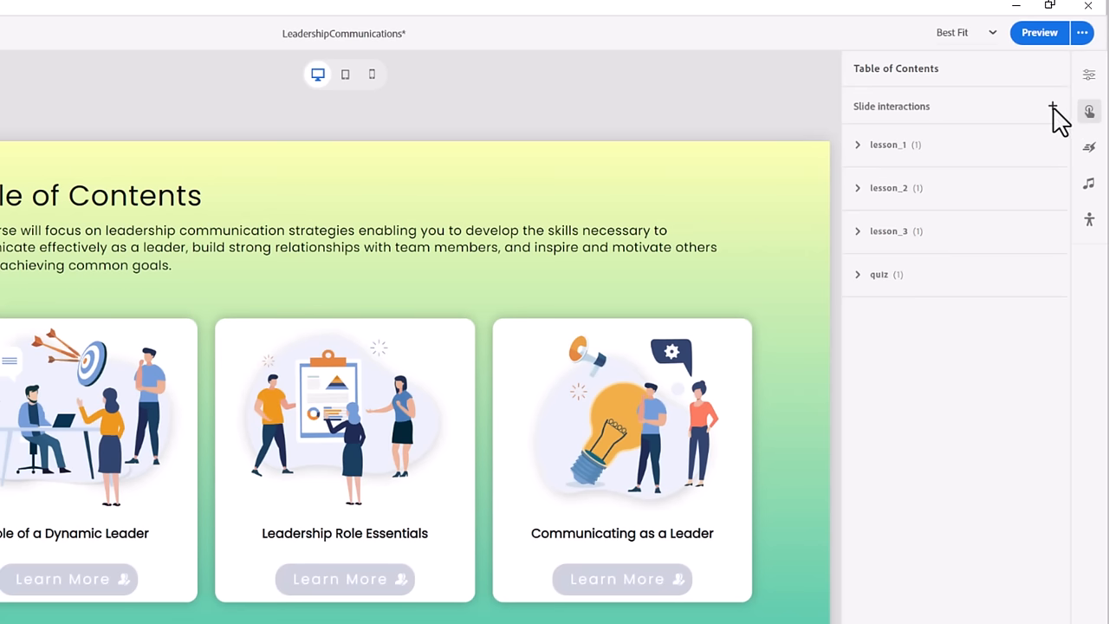
pyautogui.click(1054, 105)
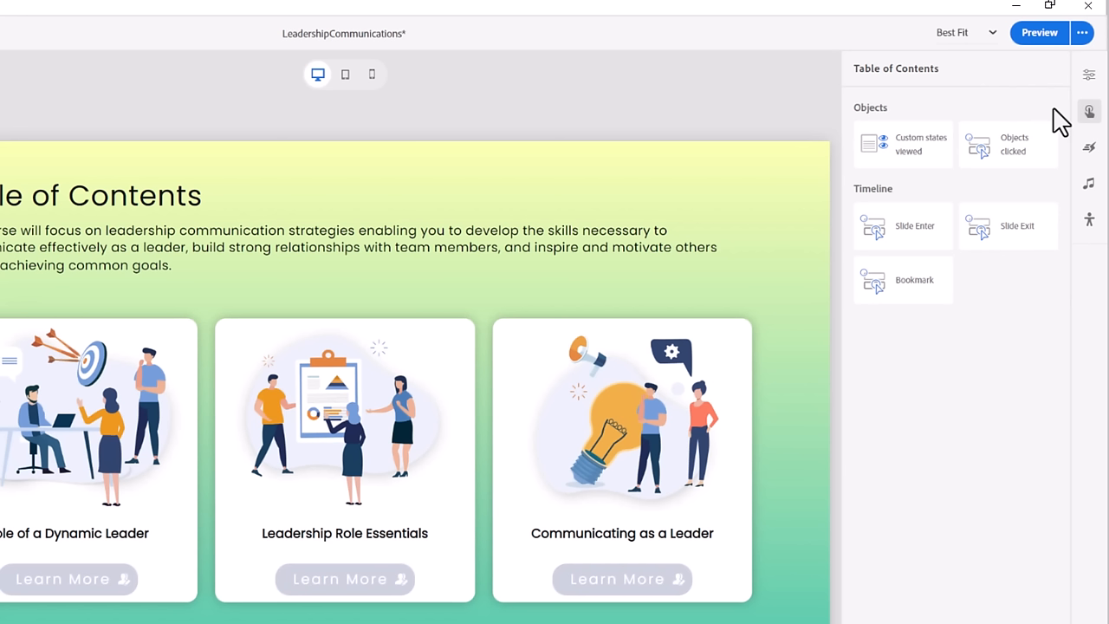
pyautogui.moveTo(1073, 152)
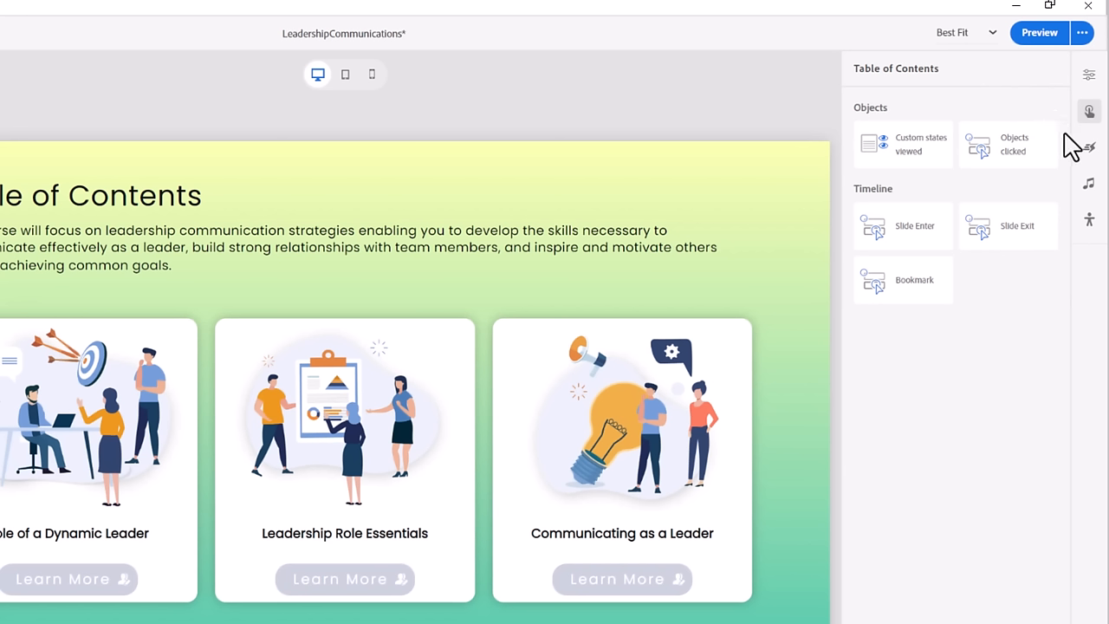
pyautogui.moveTo(974, 274)
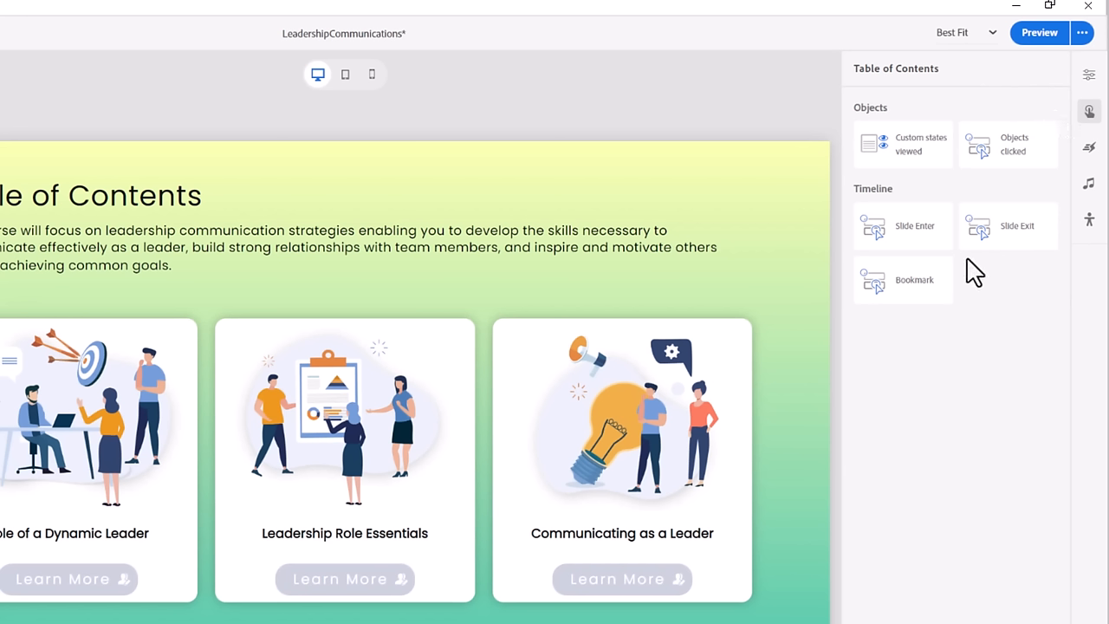
pyautogui.moveTo(954, 260)
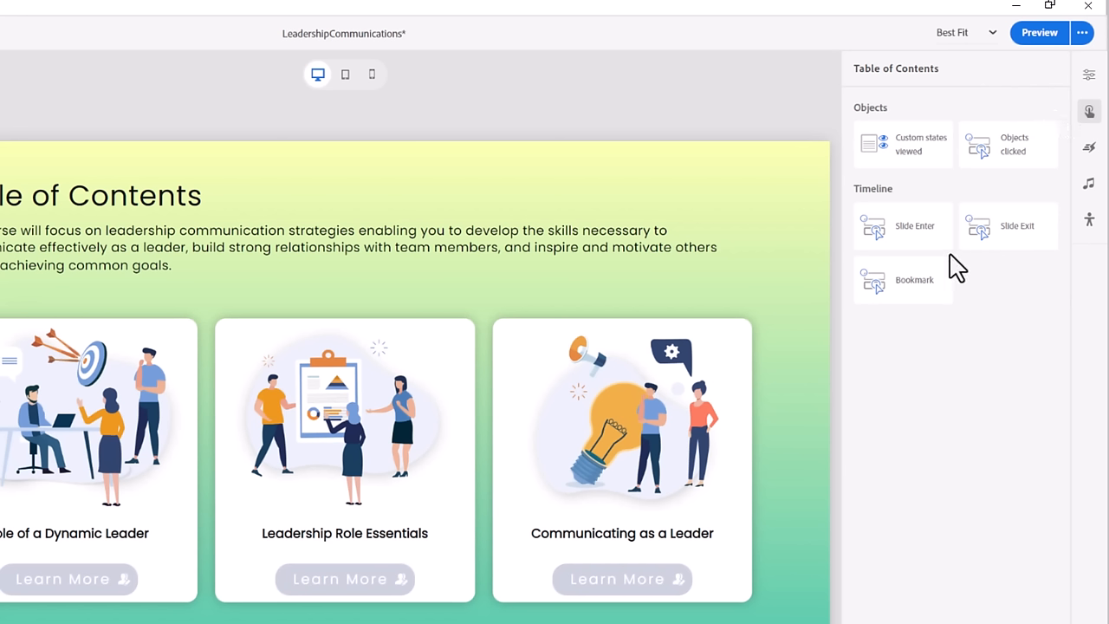
pyautogui.click(915, 225)
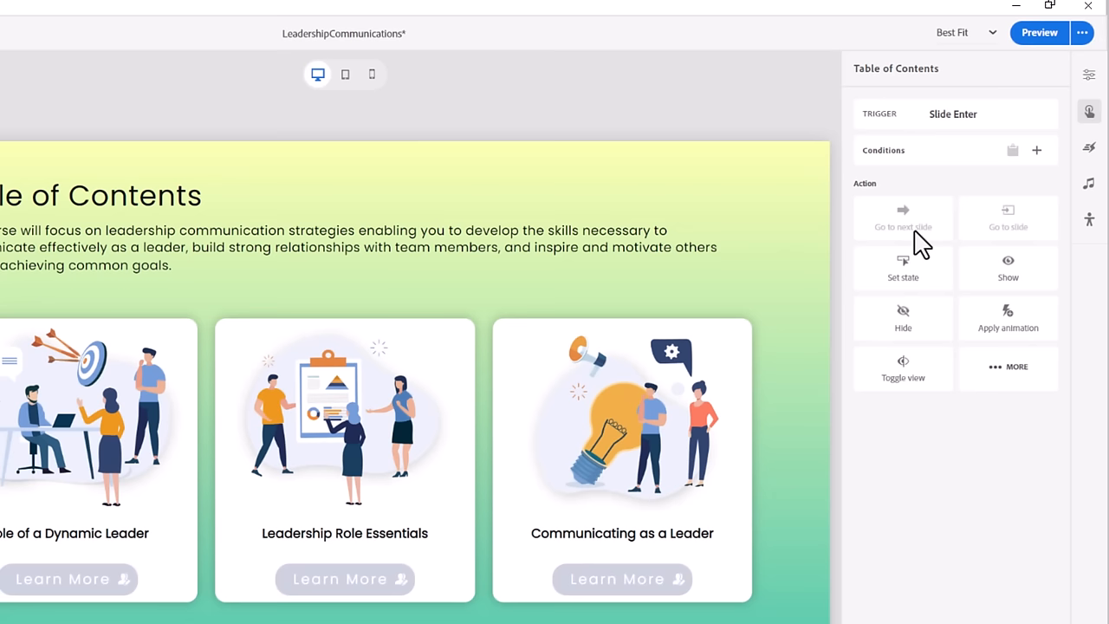
pyautogui.moveTo(1040, 179)
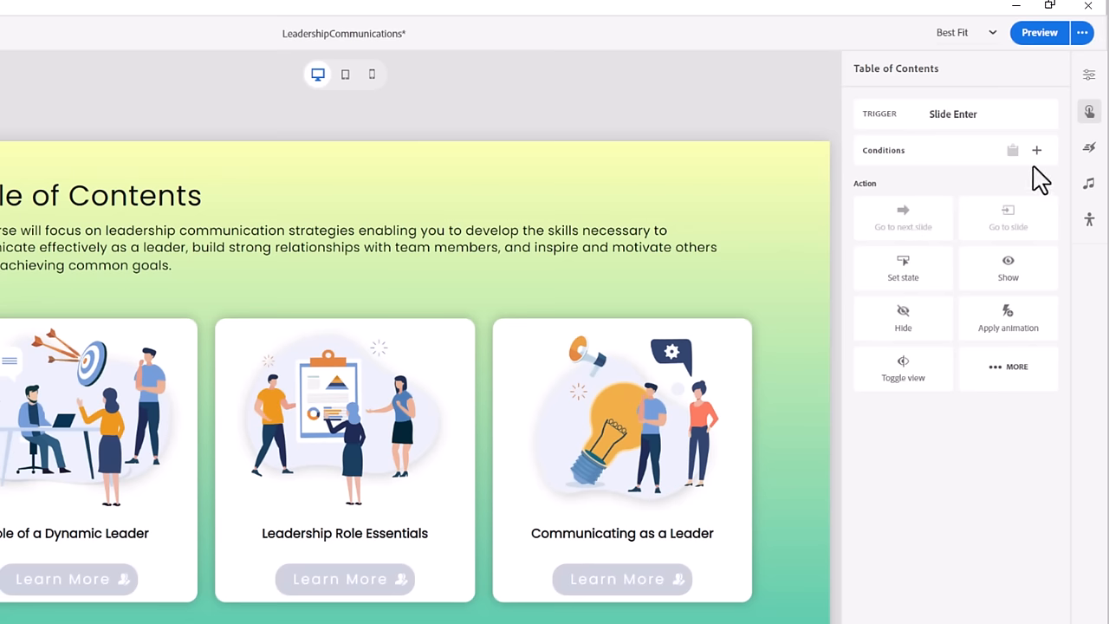
pyautogui.click(1037, 149)
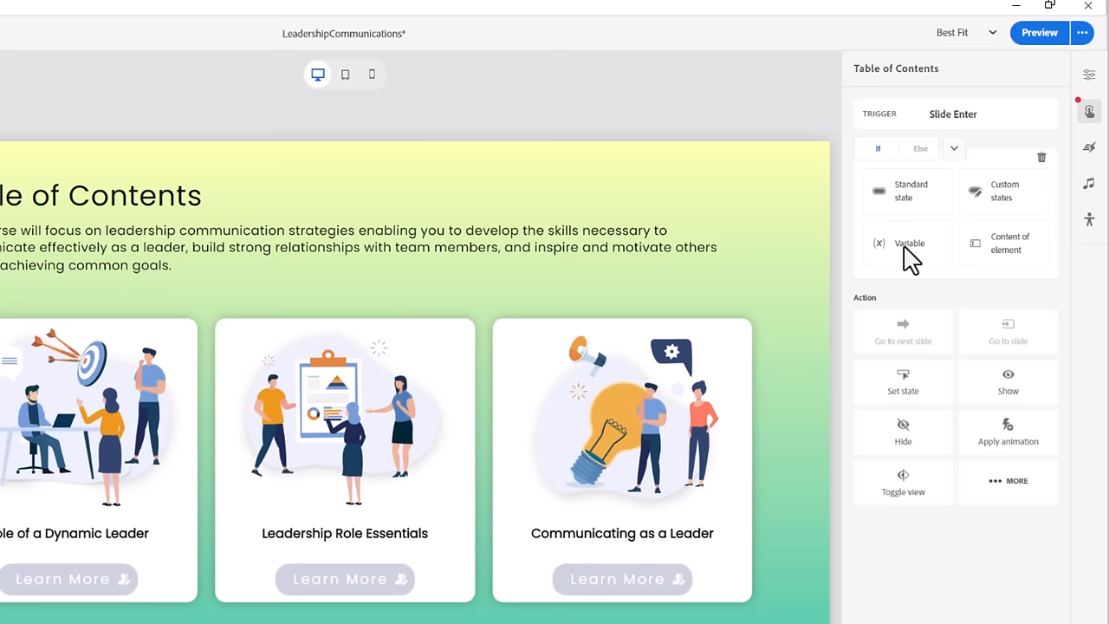
pyautogui.click(909, 243)
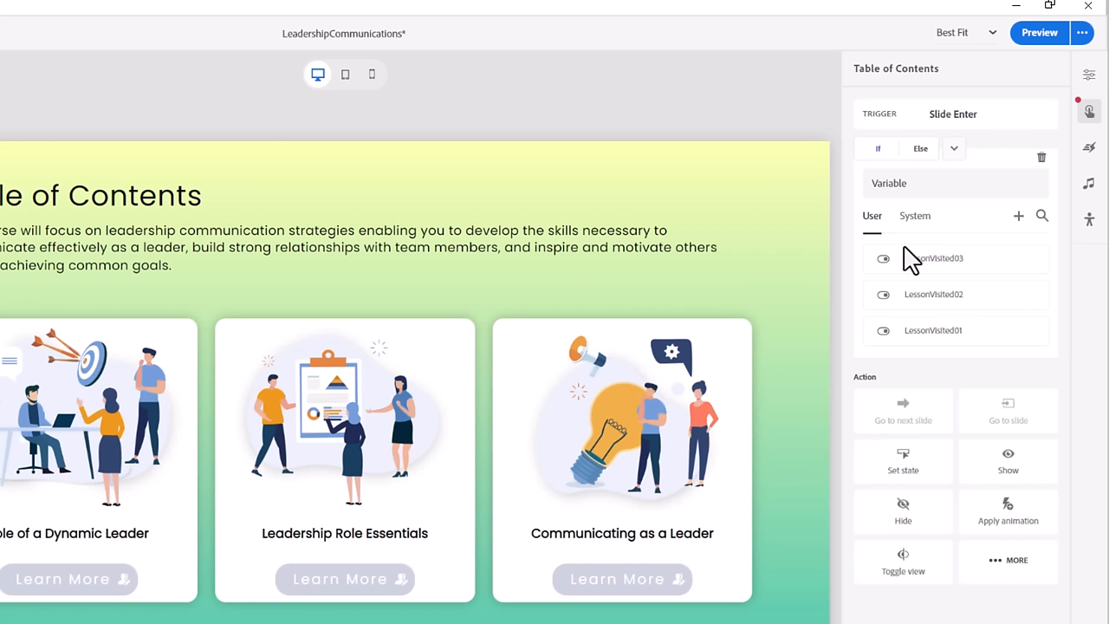
pyautogui.moveTo(957, 348)
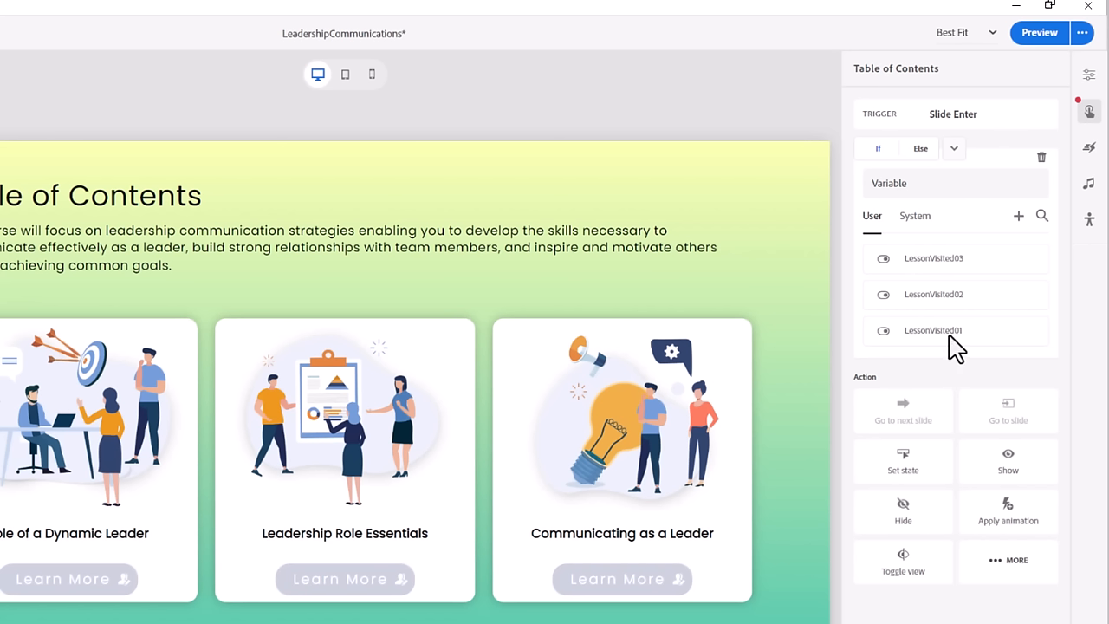
# Step: Require LessonVisited01 equal to value True and save the first condition
pyautogui.click(932, 329)
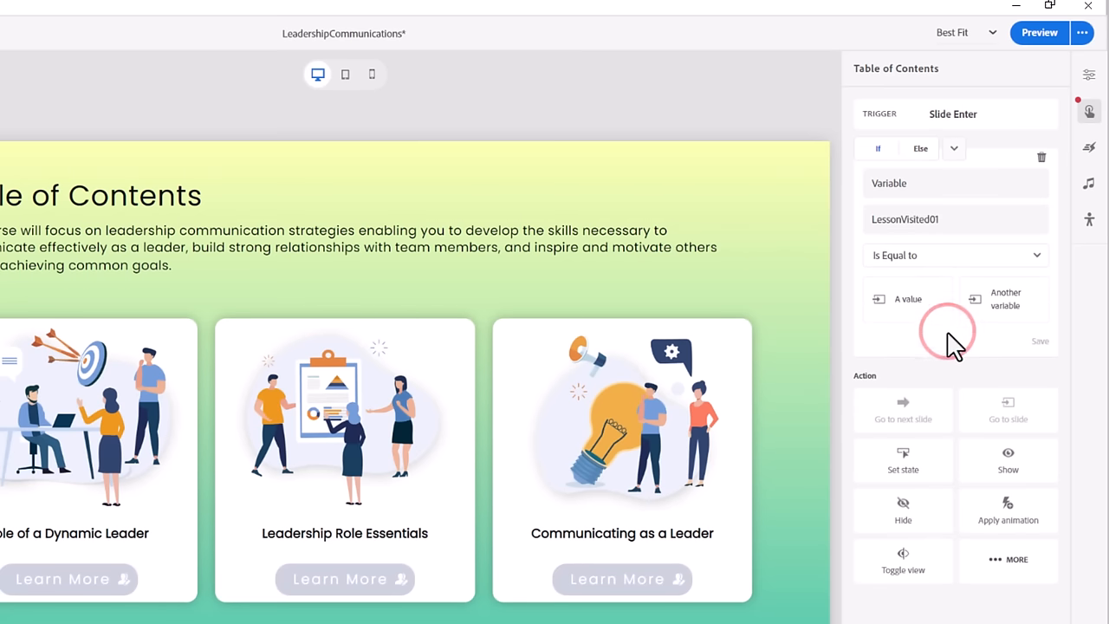
pyautogui.moveTo(915, 298)
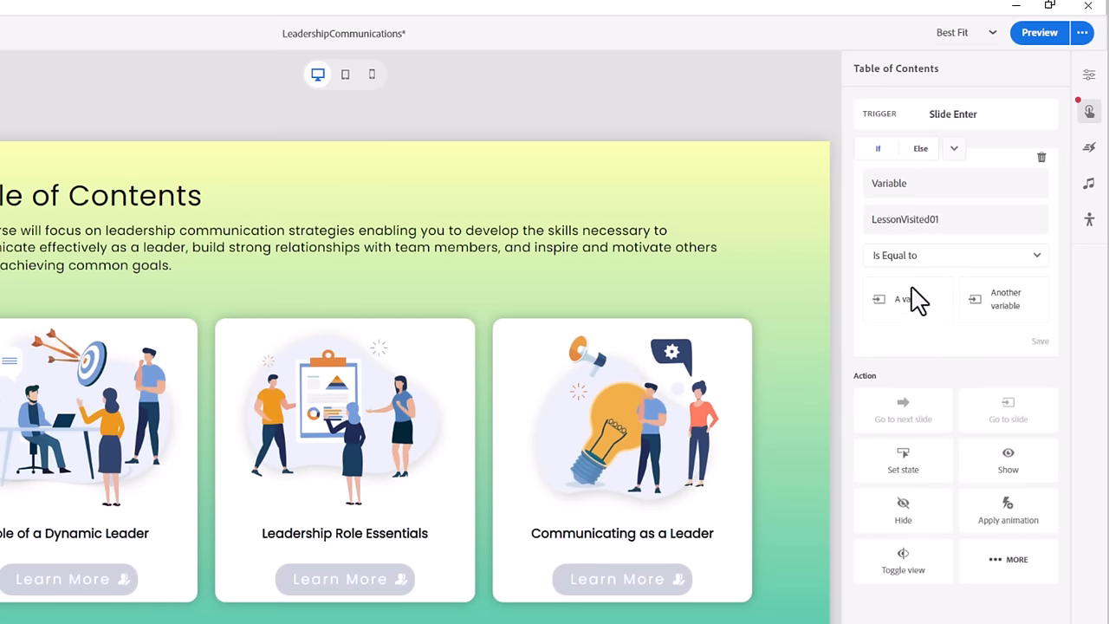
pyautogui.click(908, 298)
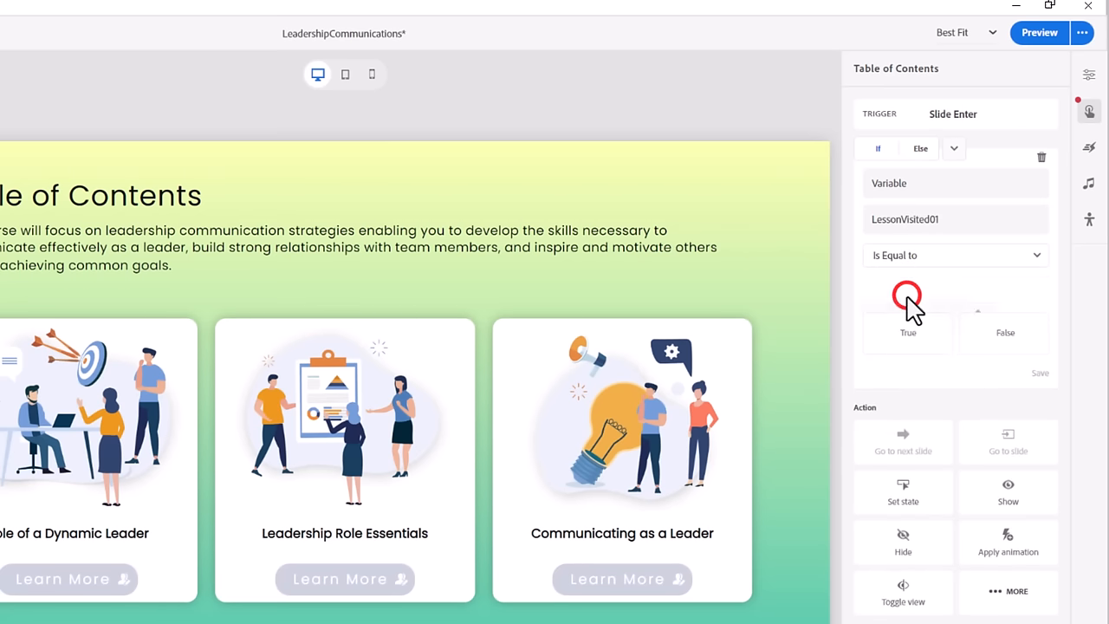
pyautogui.click(909, 308)
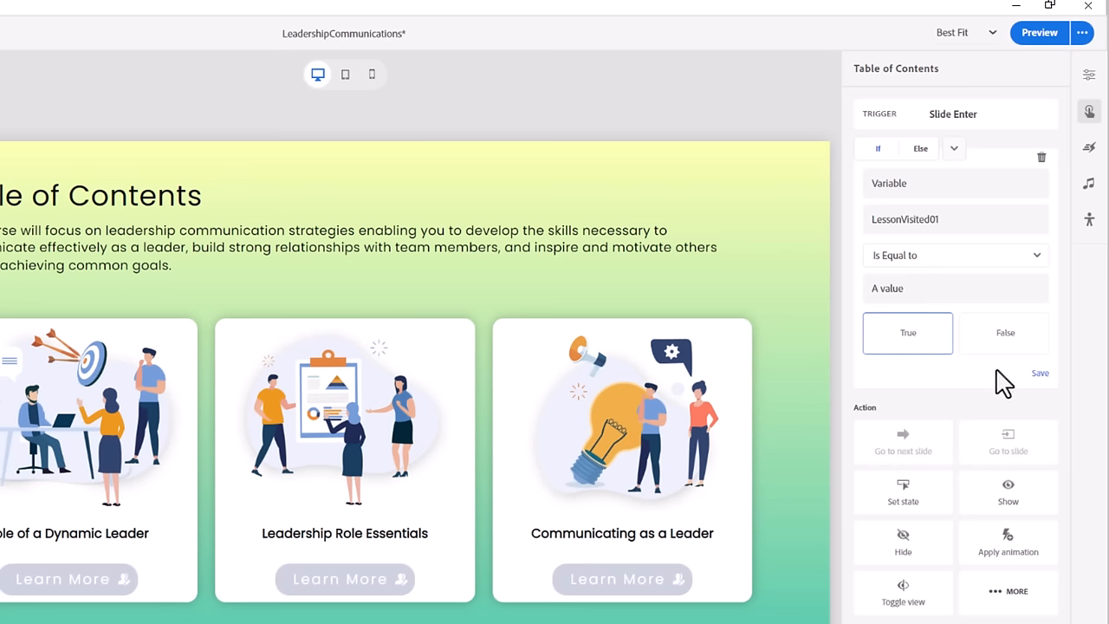
pyautogui.click(1040, 373)
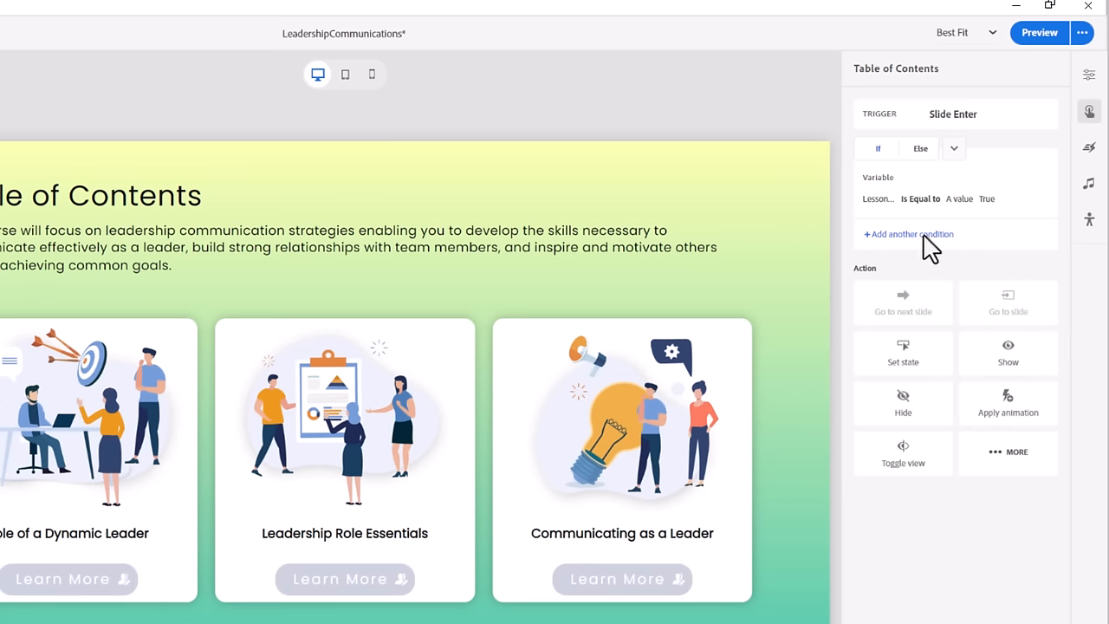
# Step: Add and save a second condition requiring LessonVisited02 equal to True
pyautogui.click(909, 234)
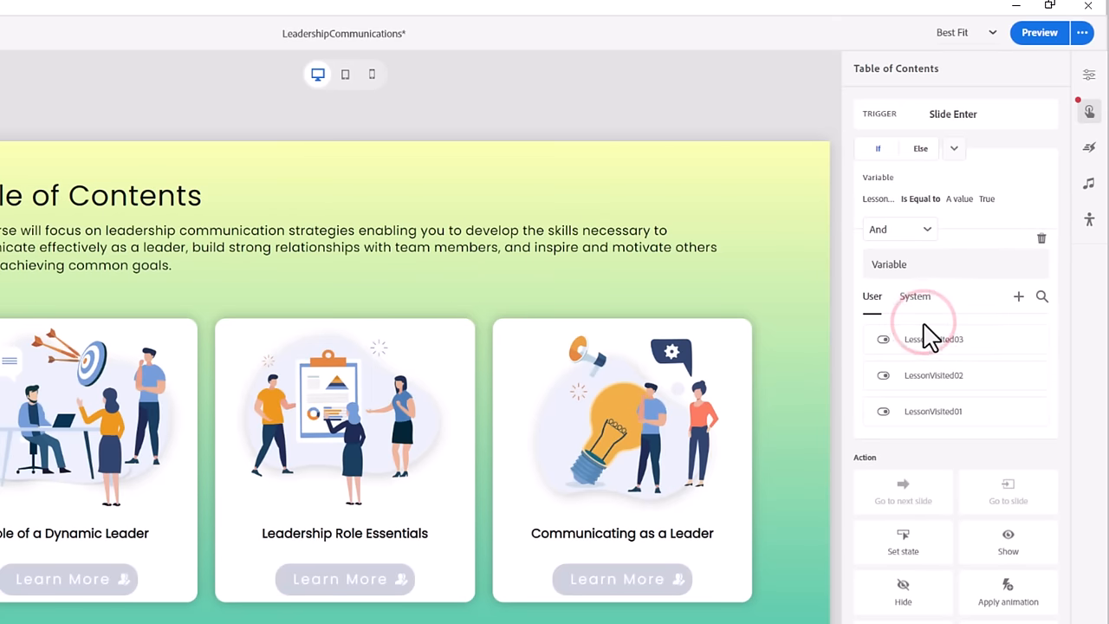
pyautogui.click(933, 374)
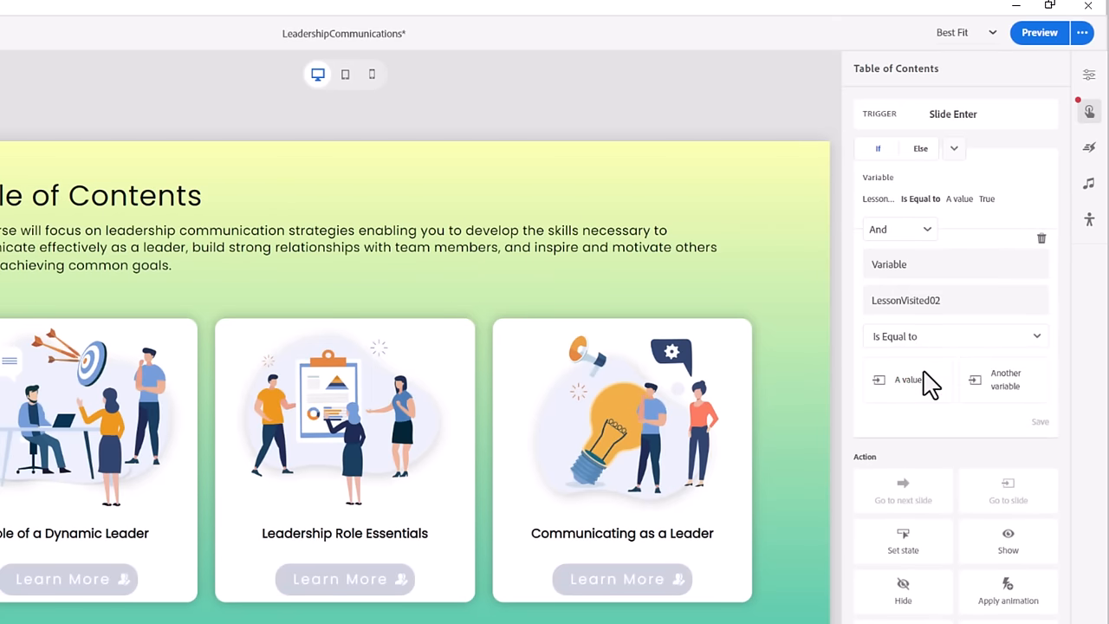
pyautogui.click(904, 379)
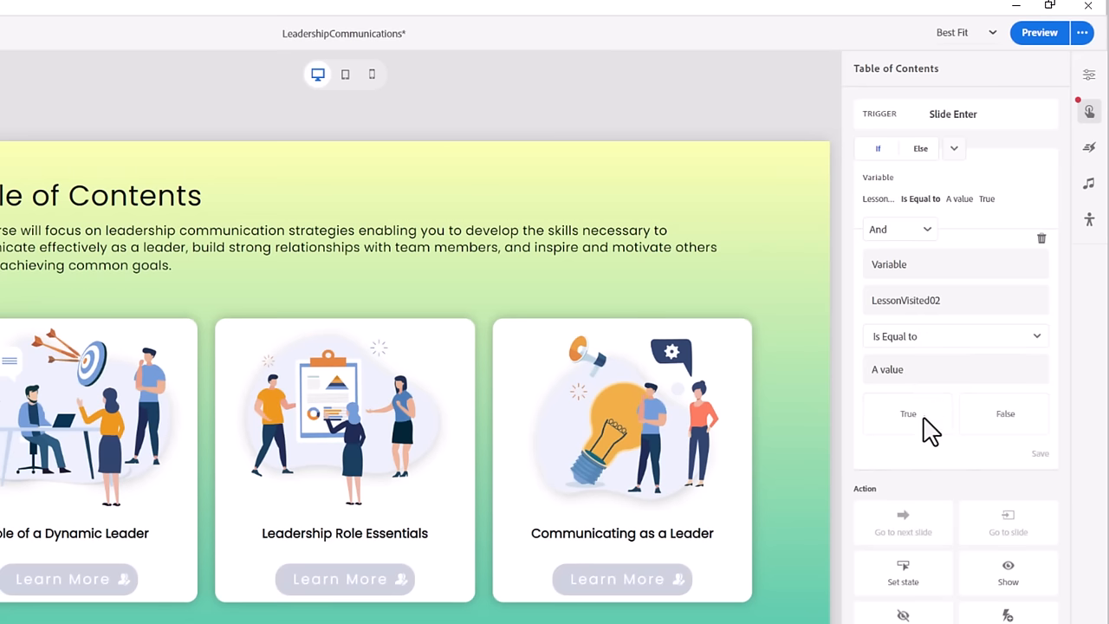
pyautogui.click(908, 412)
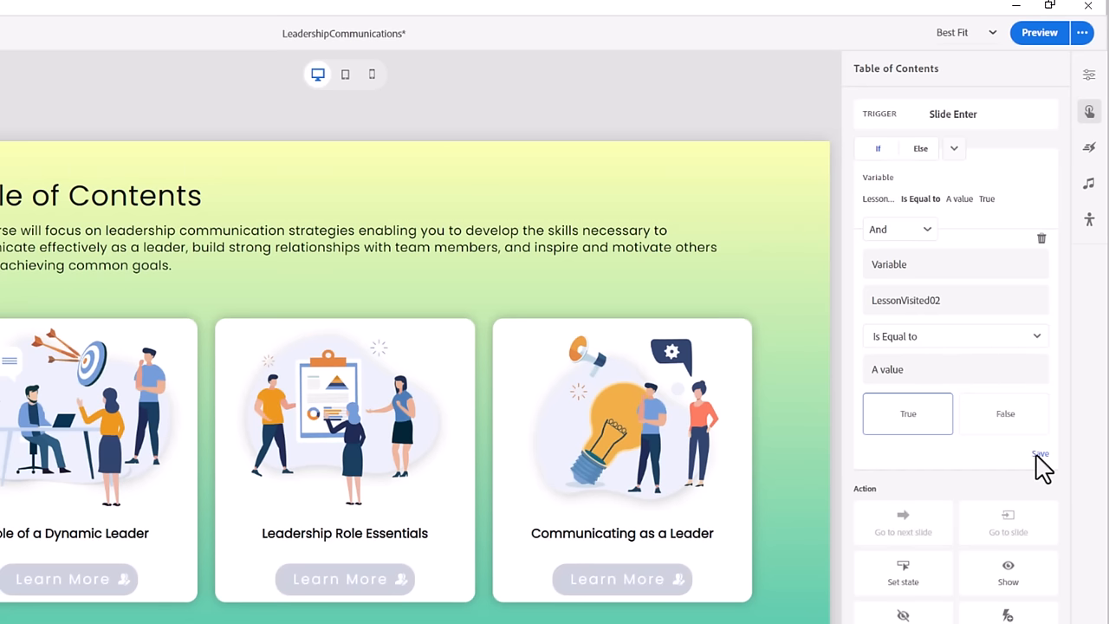
pyautogui.click(1039, 454)
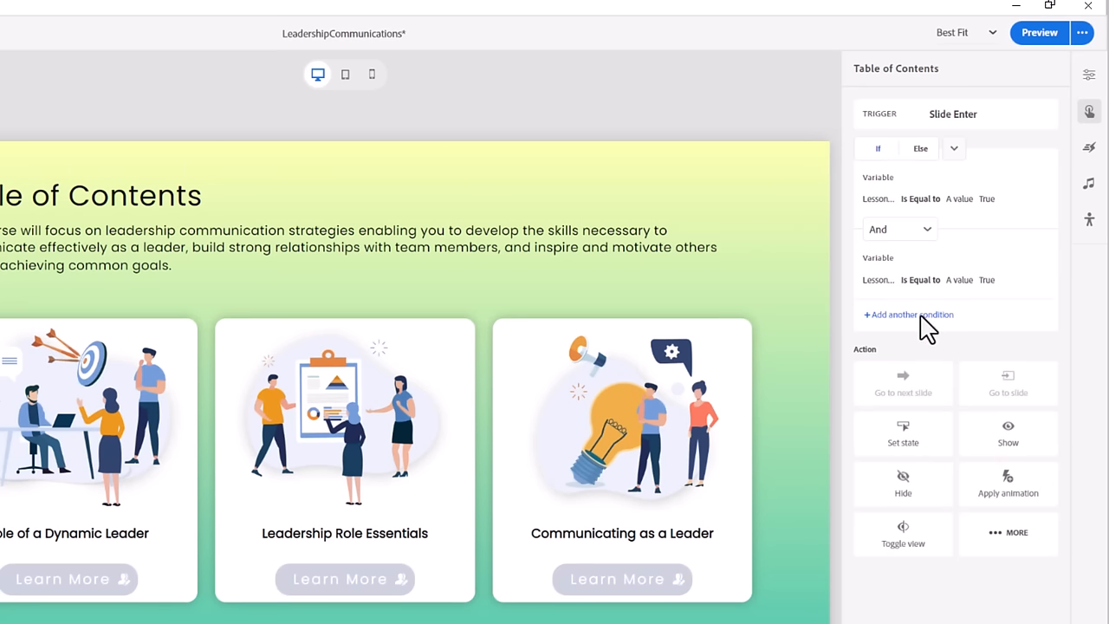
# Step: Add a third condition requiring LessonVisited03 equal to True
pyautogui.click(908, 315)
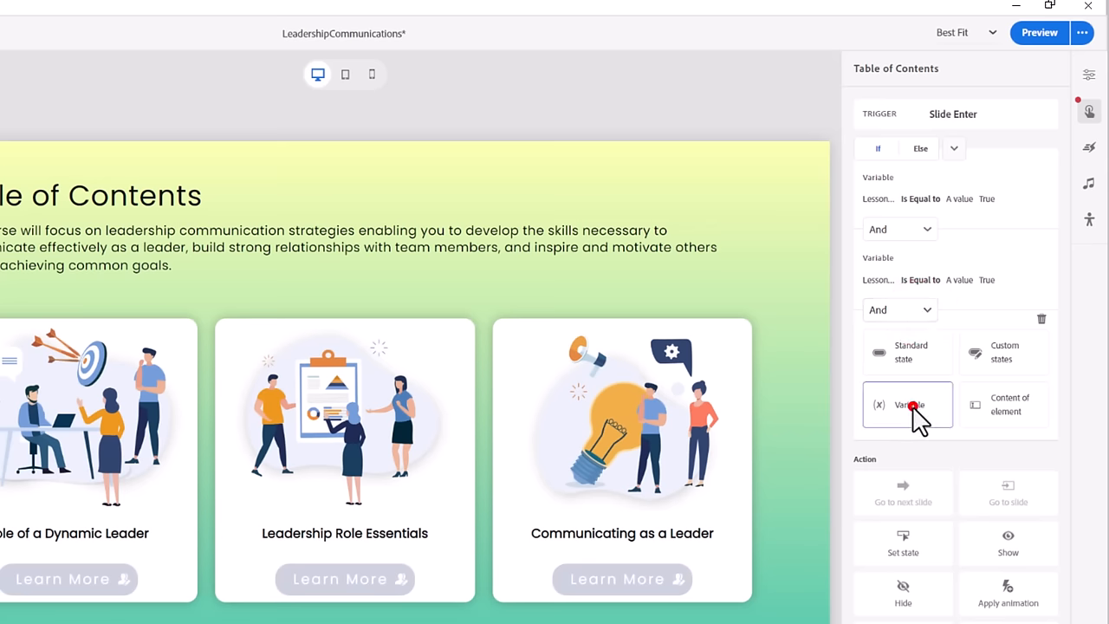
pyautogui.click(908, 406)
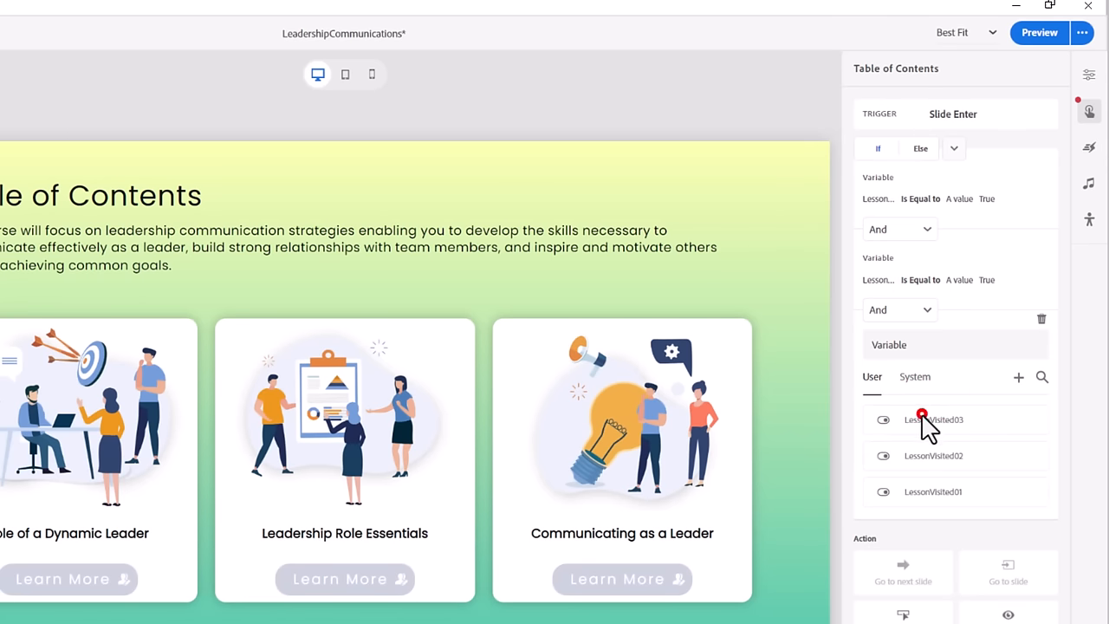
pyautogui.click(932, 419)
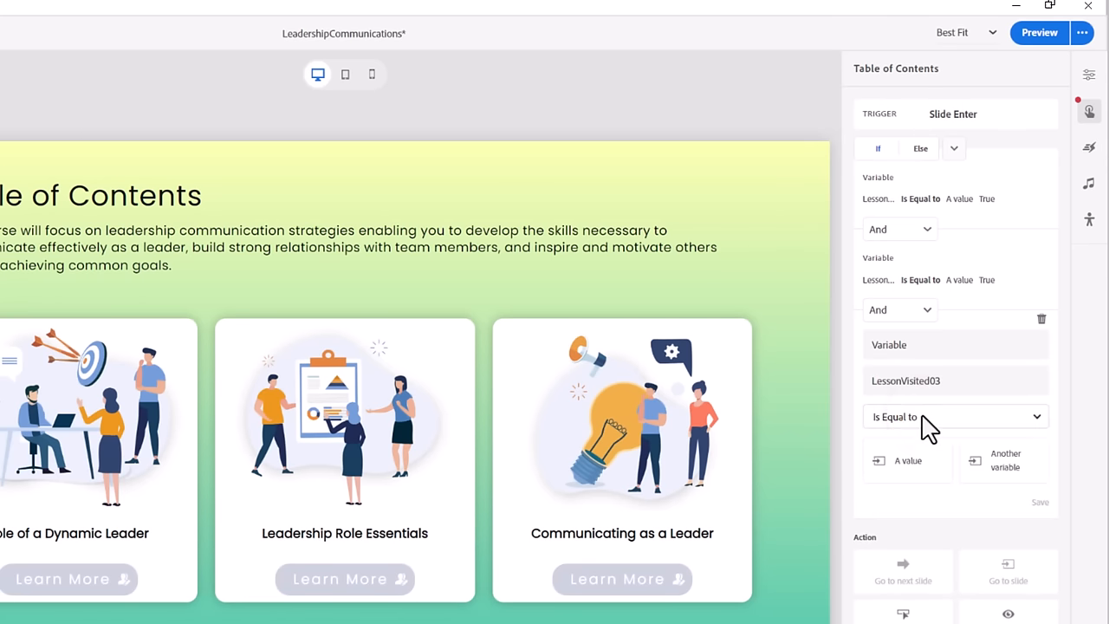
pyautogui.click(904, 461)
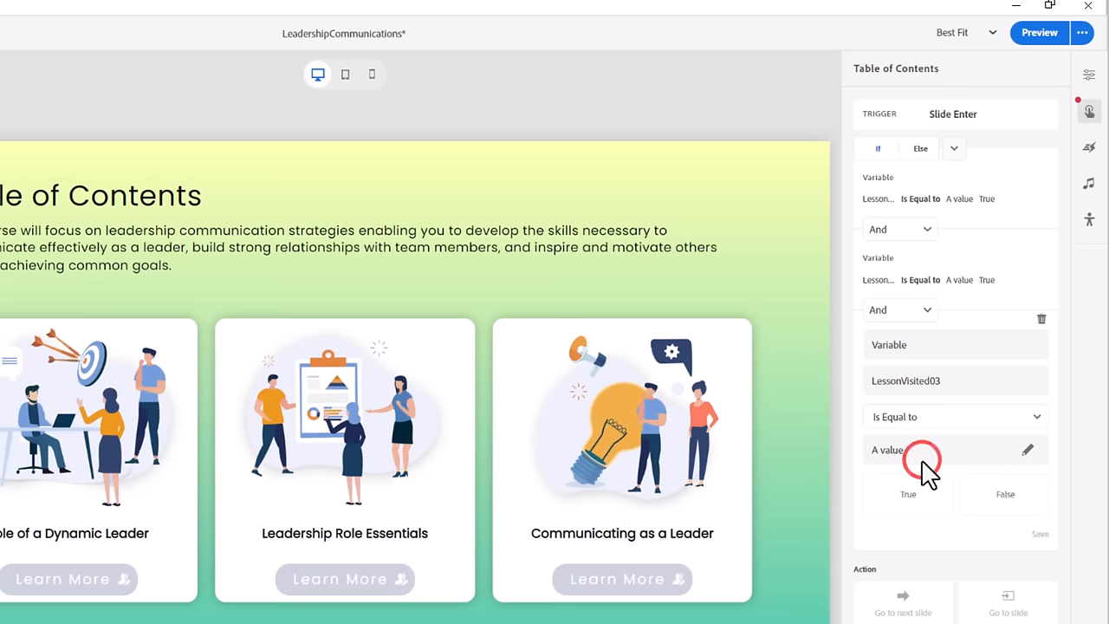
pyautogui.click(908, 494)
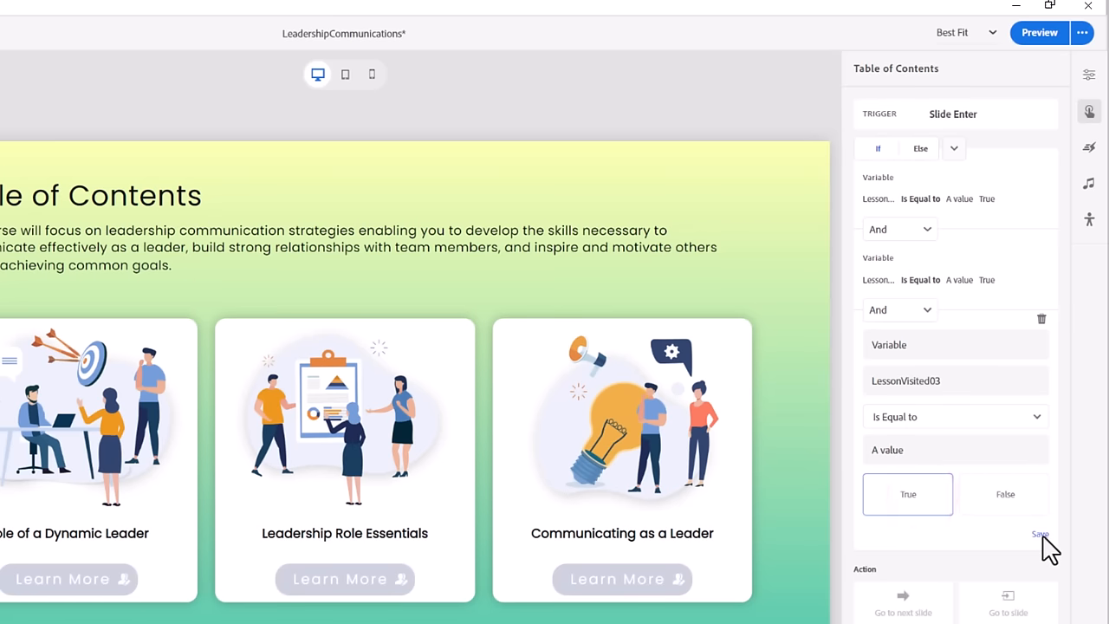
# Step: Save the third condition and confirm the Quiz button as the object to show
pyautogui.click(1040, 533)
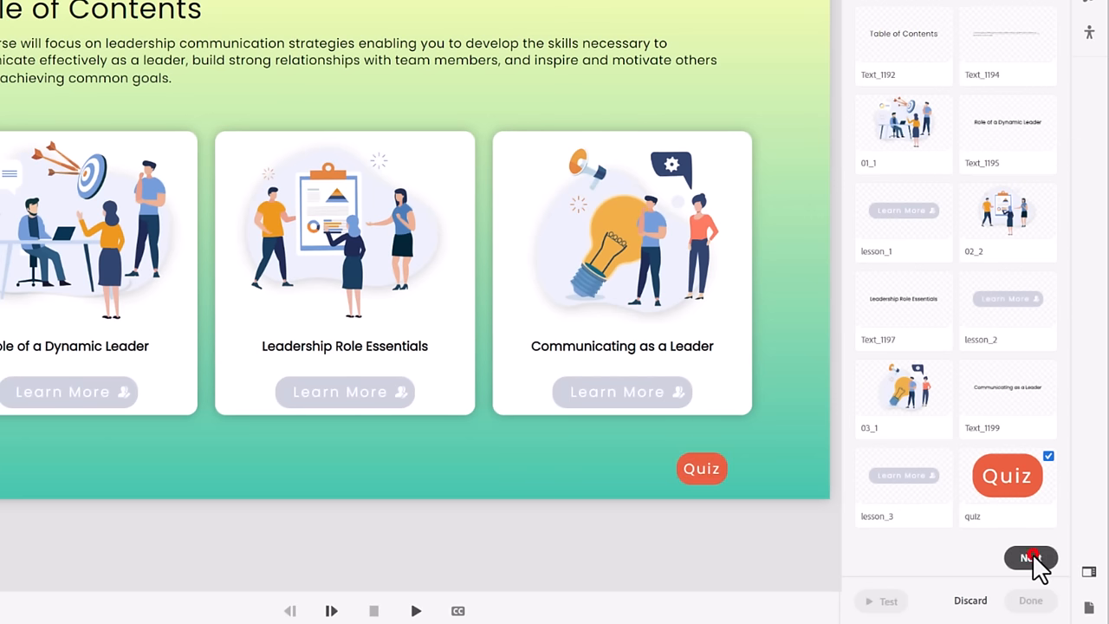
pyautogui.click(1032, 558)
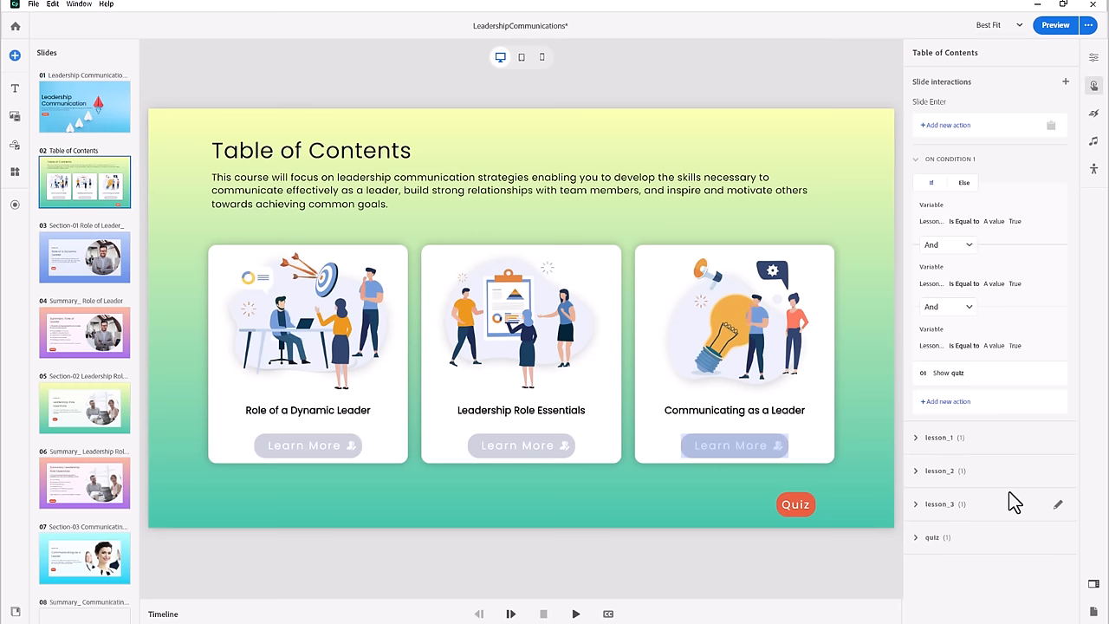
# Step: On the Role of Leader summary slide, add a new action to the Return button
pyautogui.click(83, 333)
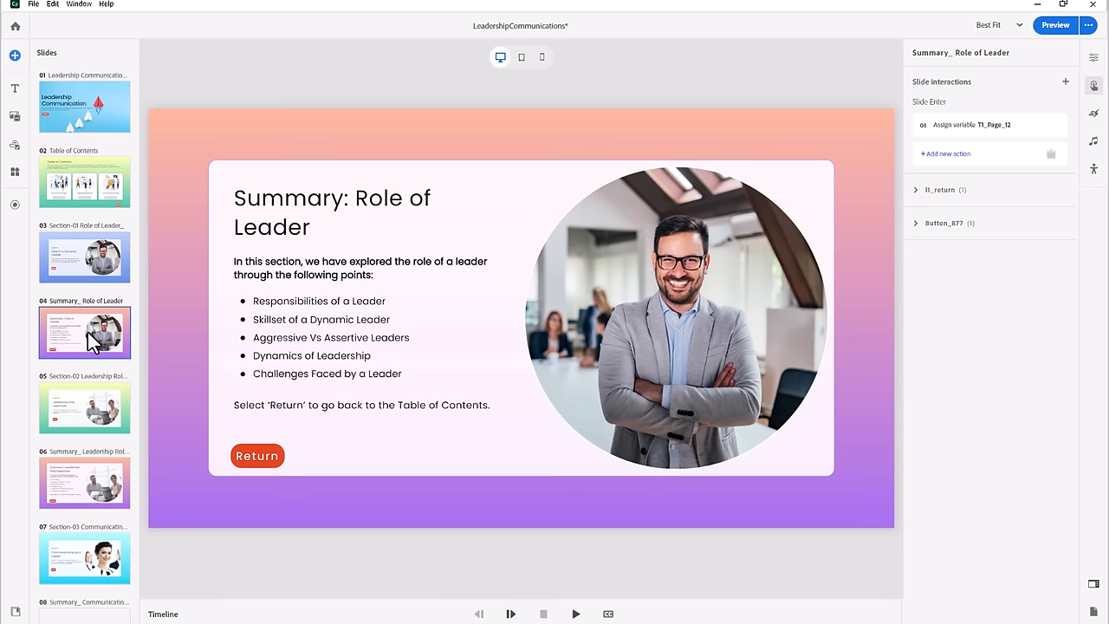
pyautogui.click(257, 455)
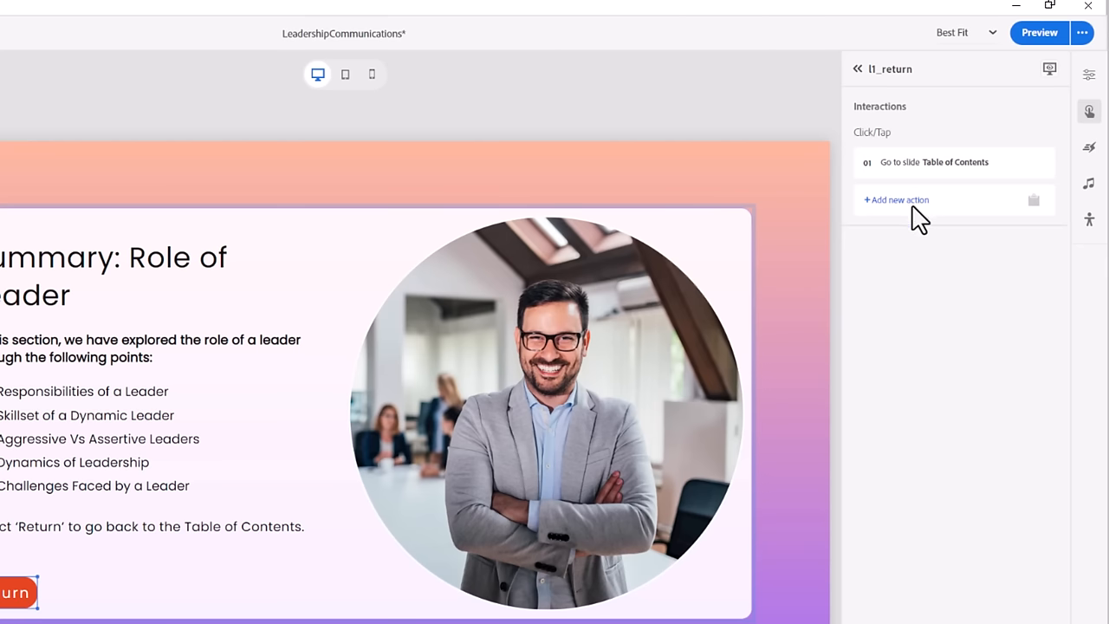
pyautogui.click(894, 199)
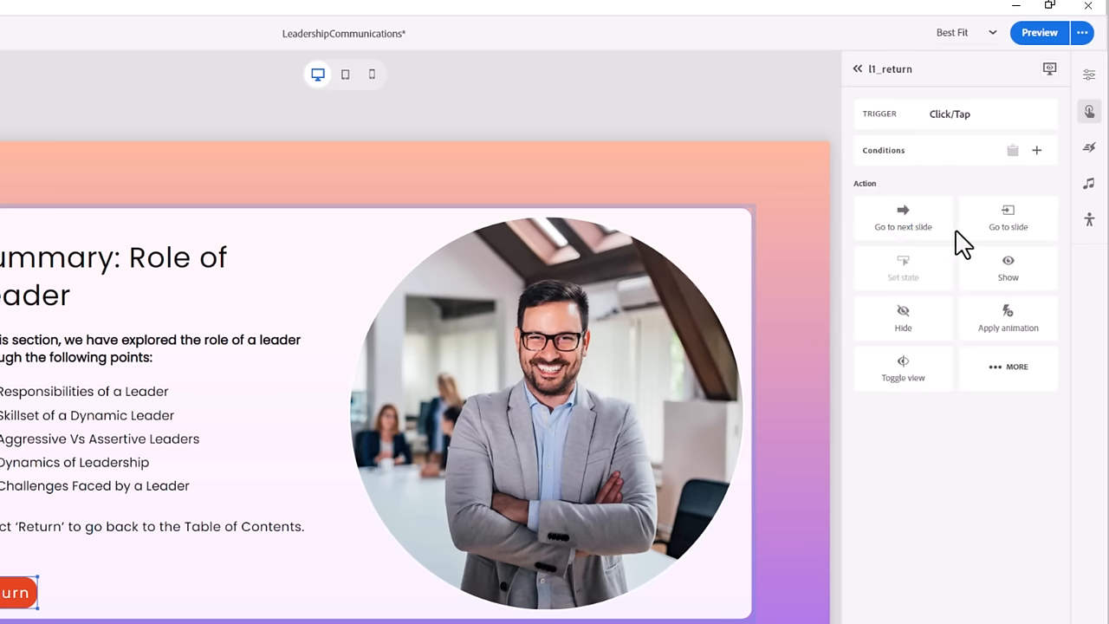
pyautogui.click(1008, 368)
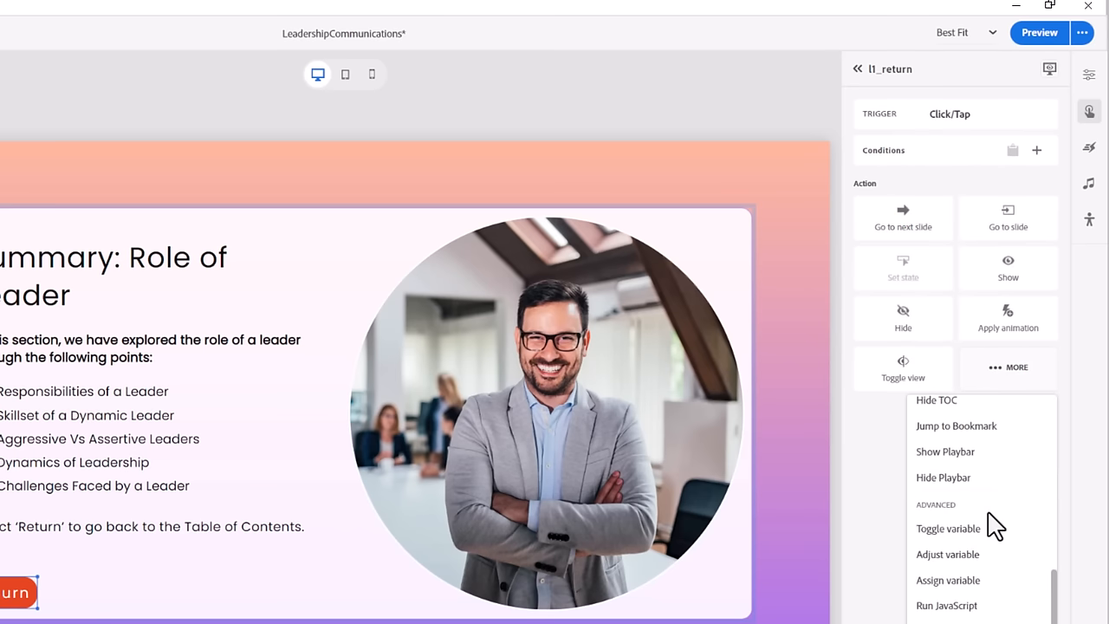
# Step: Make that action assign LessonVisited01 the value True
pyautogui.click(948, 579)
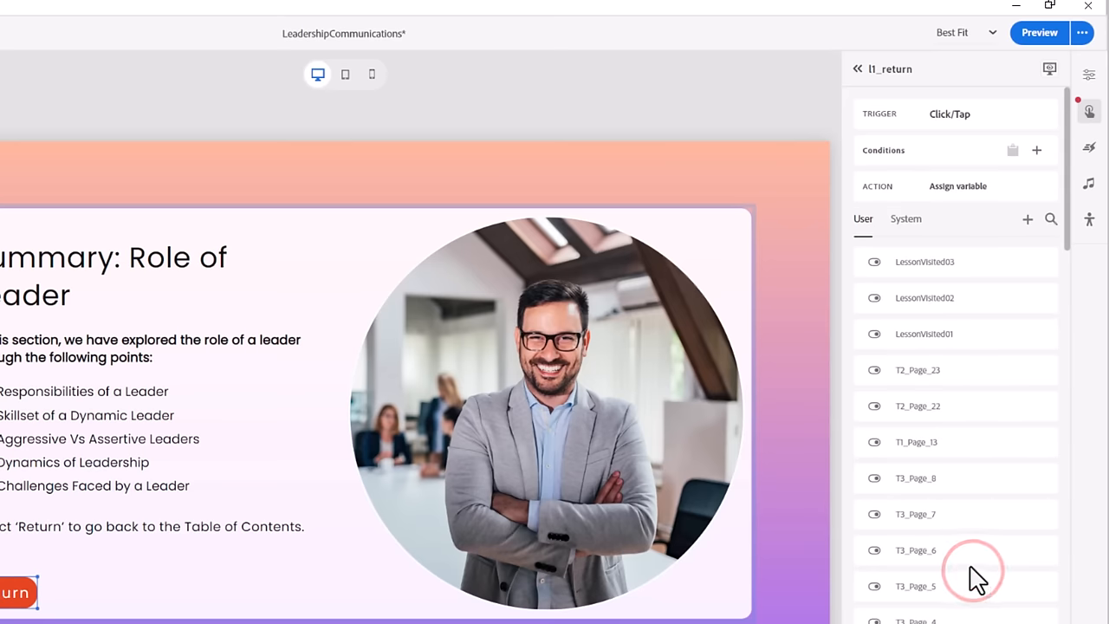
pyautogui.click(926, 333)
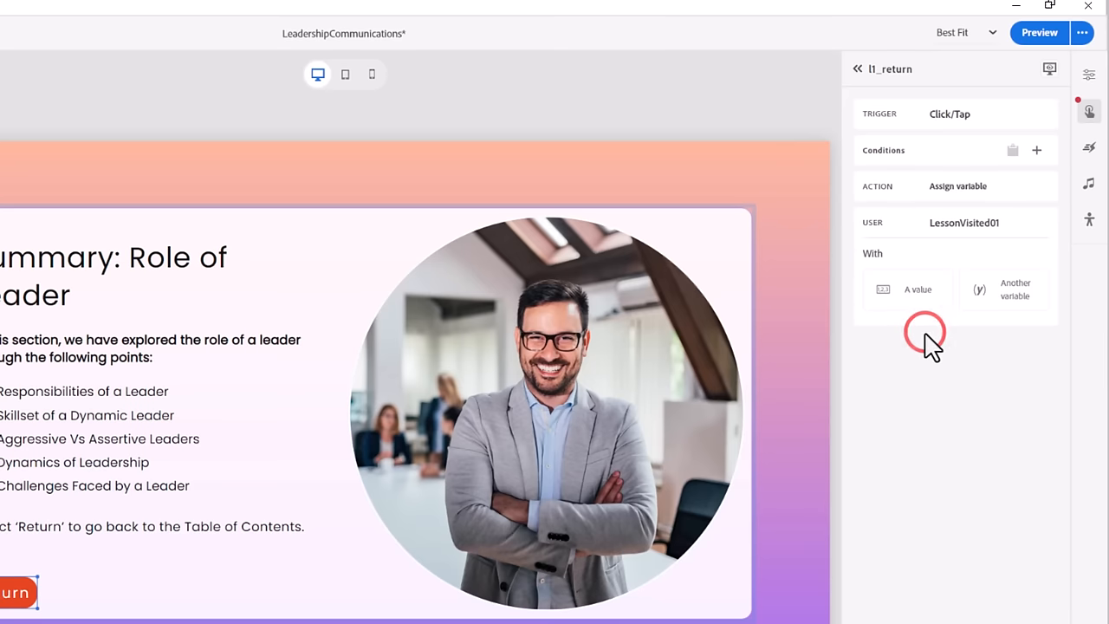
pyautogui.click(917, 289)
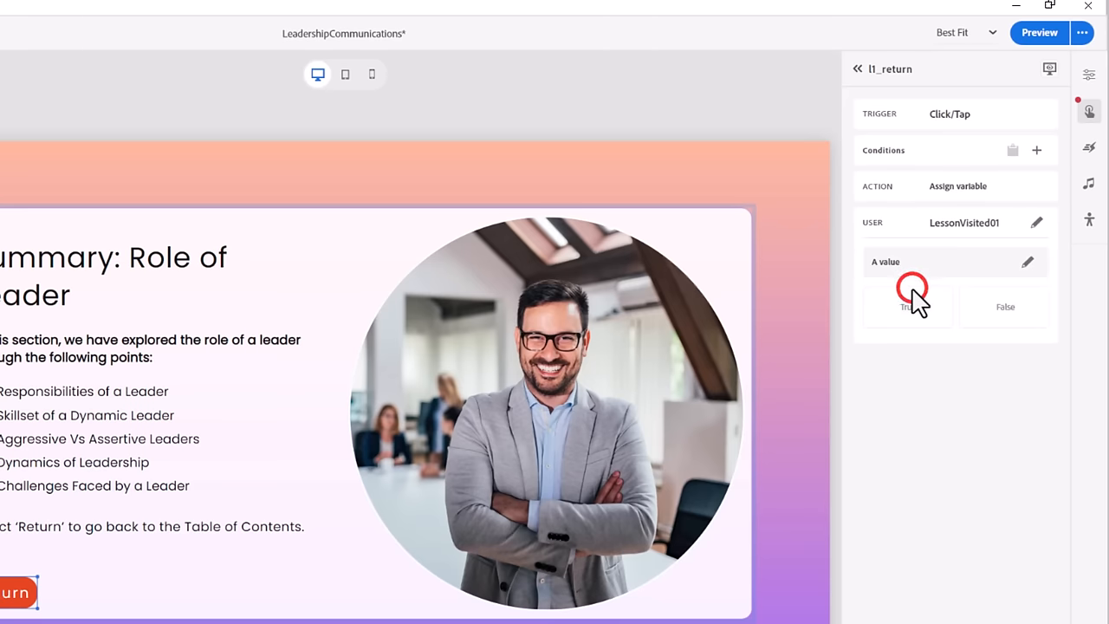
pyautogui.click(908, 305)
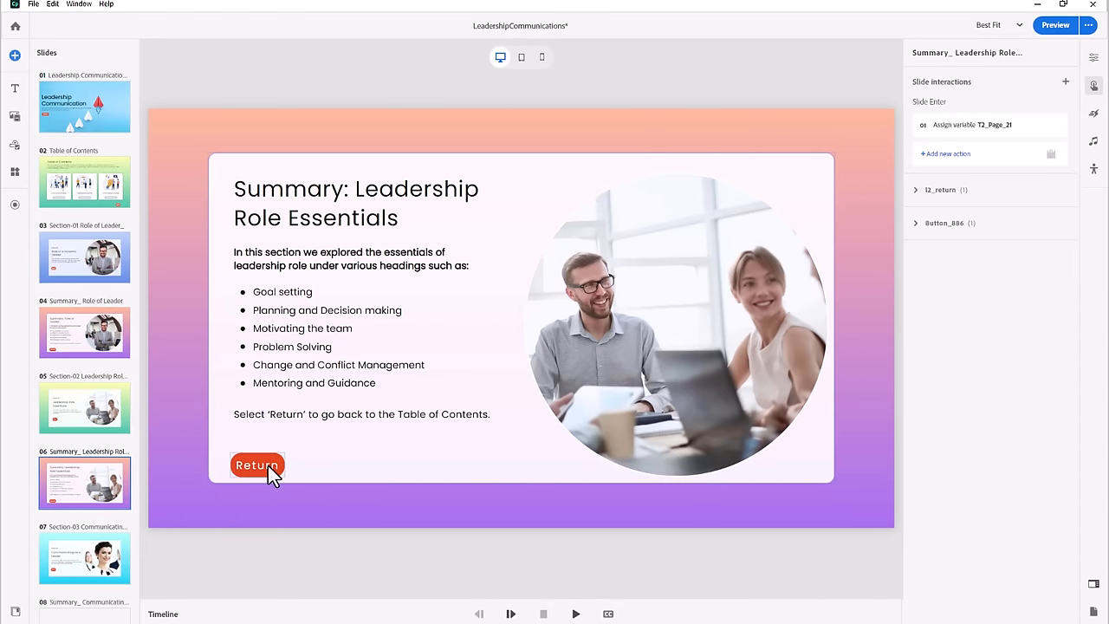
# Step: Make this summary's Return button assign LessonVisited02 the value True
pyautogui.click(943, 189)
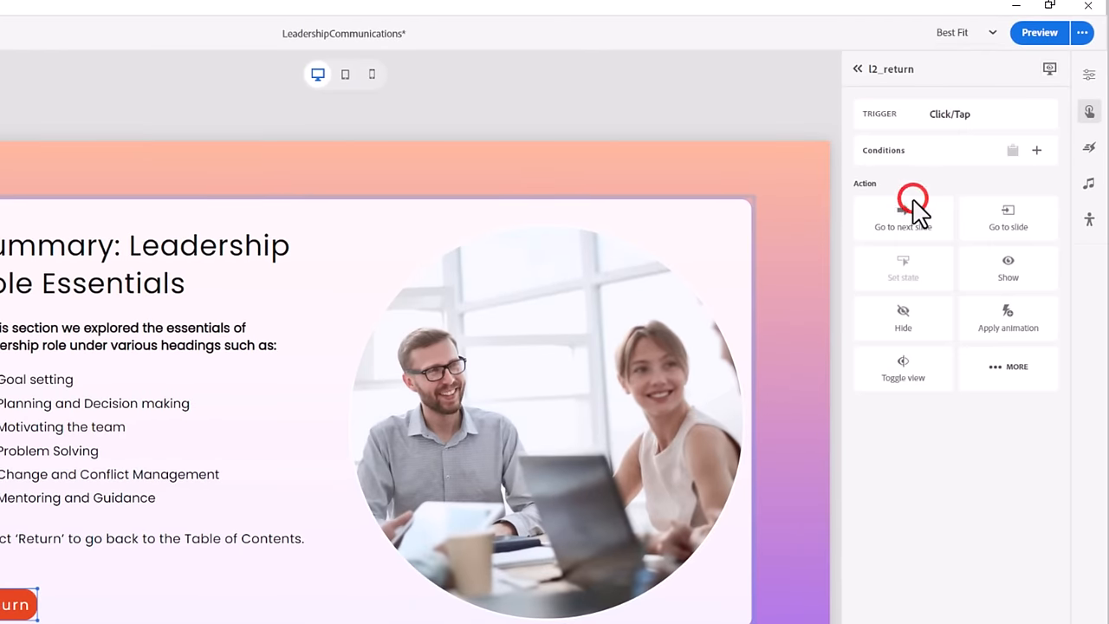
pyautogui.click(1009, 368)
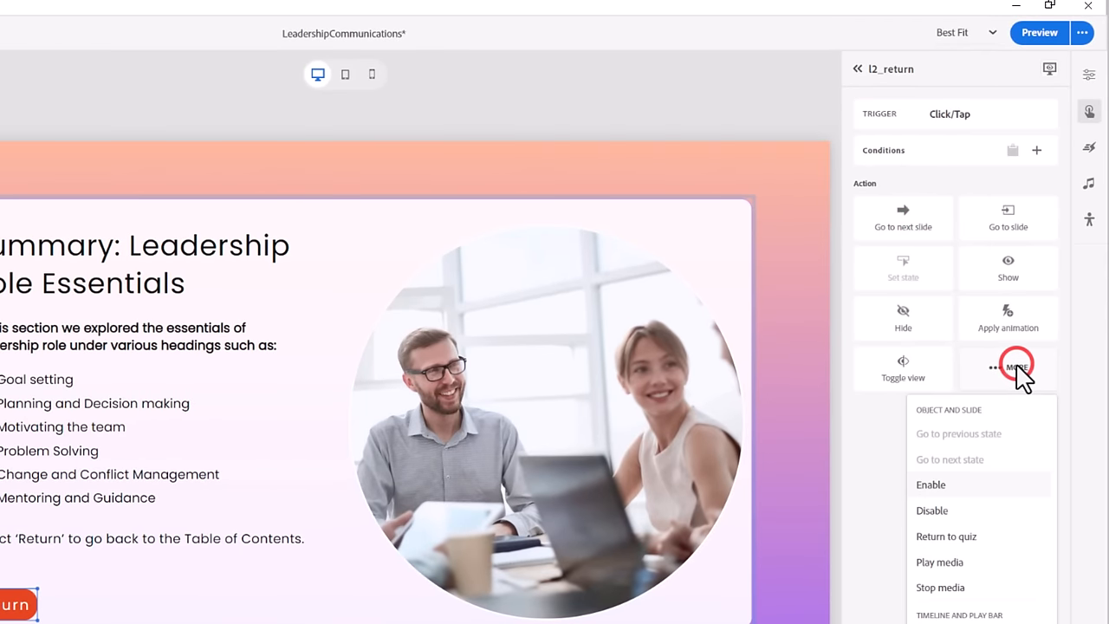
pyautogui.scroll(-3)
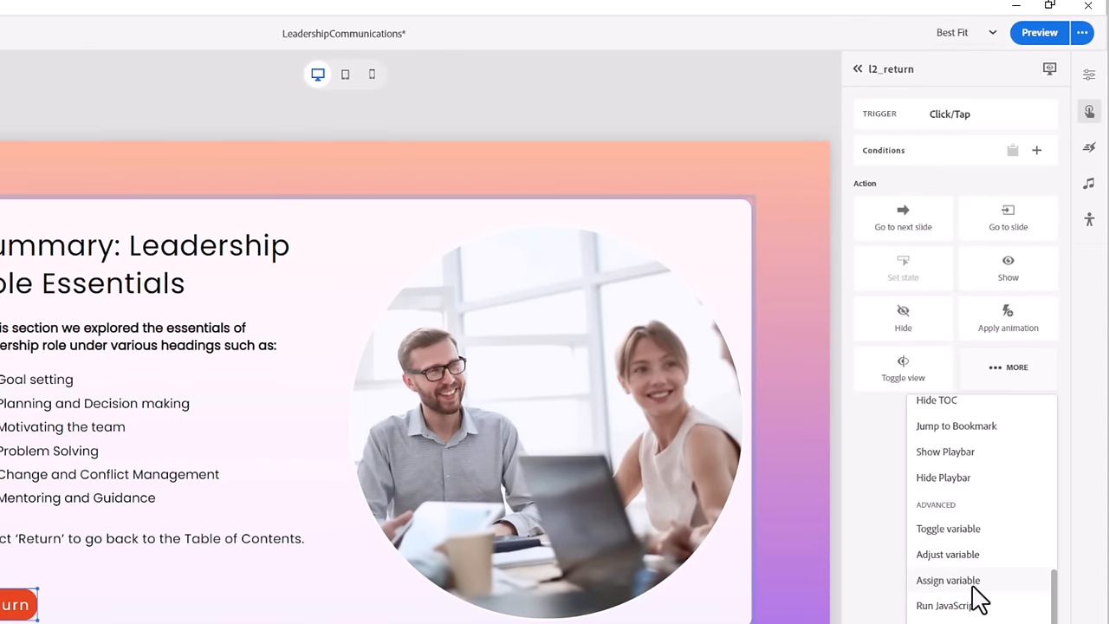
pyautogui.click(946, 578)
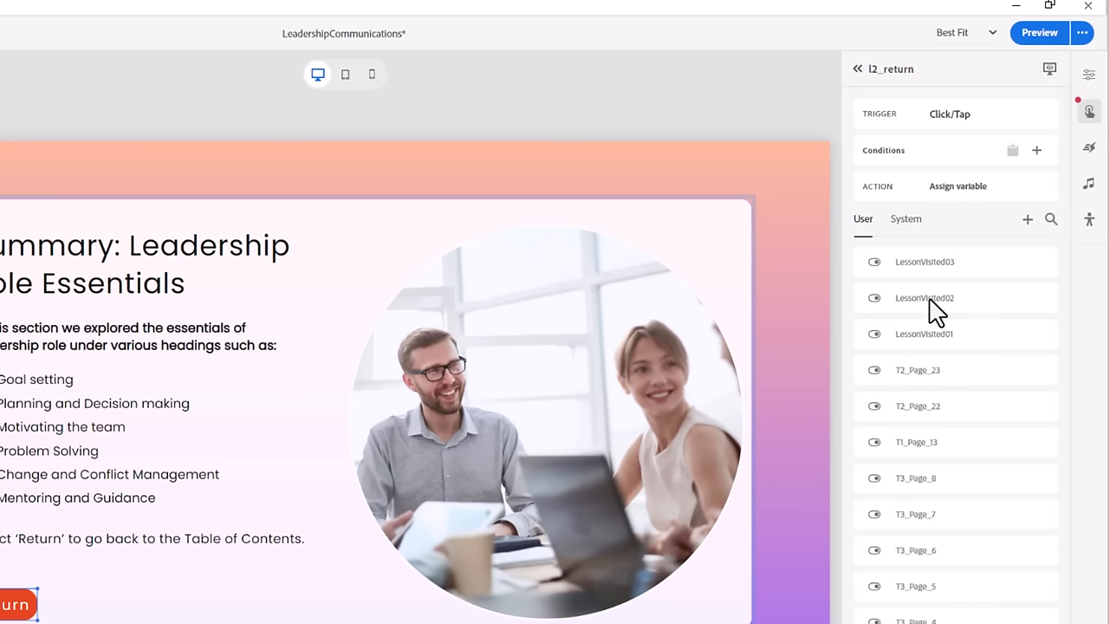
pyautogui.click(925, 298)
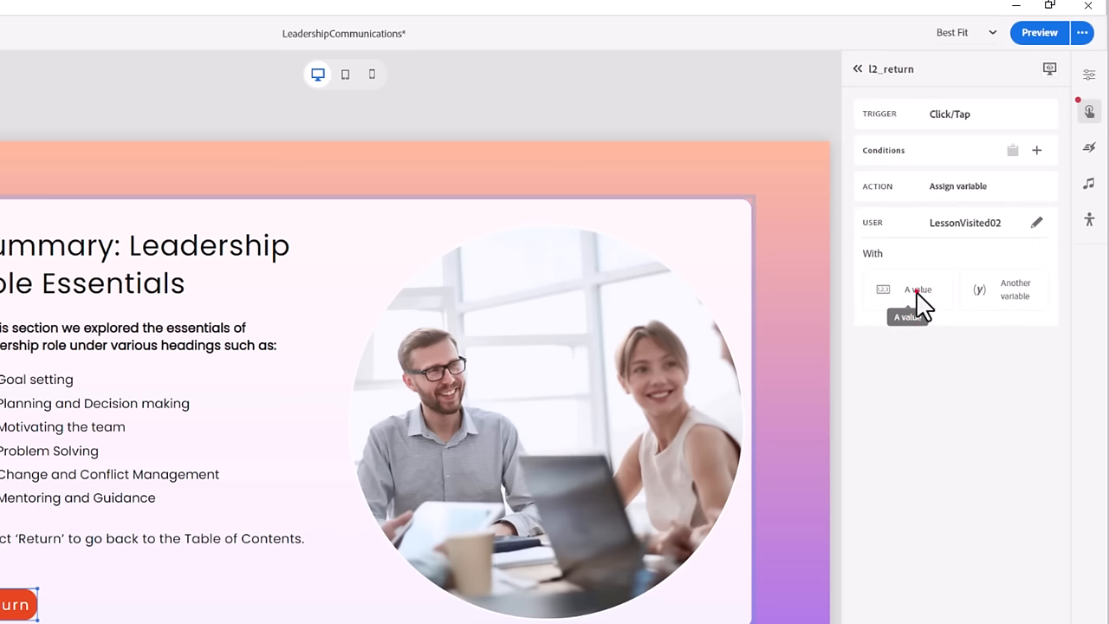
pyautogui.click(917, 290)
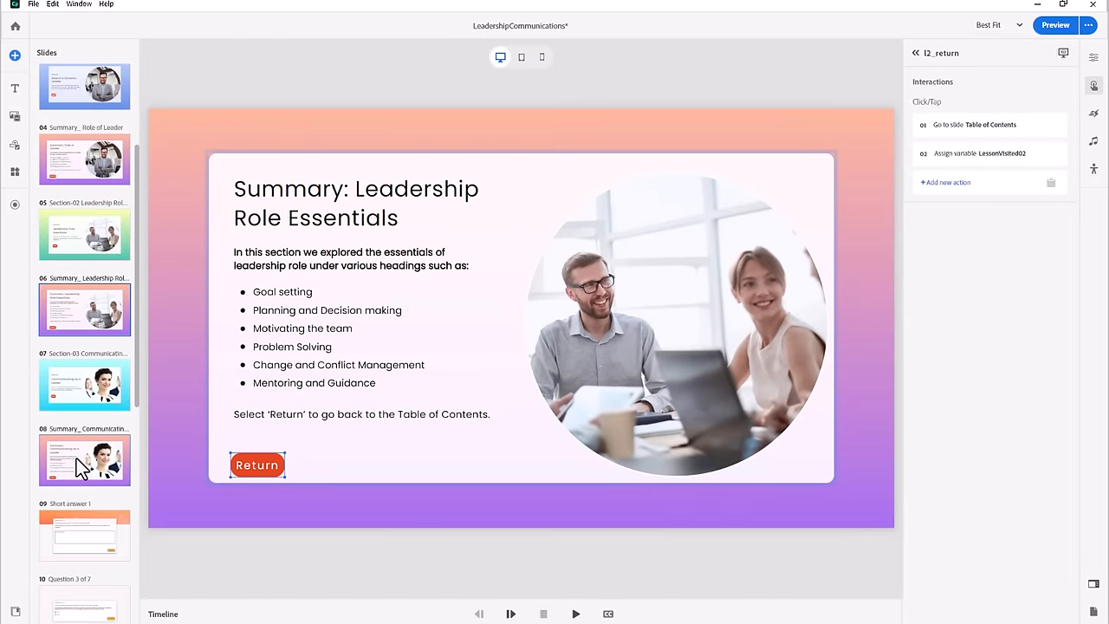
# Step: Make the Communicating as a Leader summary's Return button assign LessonVisited03 True
pyautogui.click(84, 461)
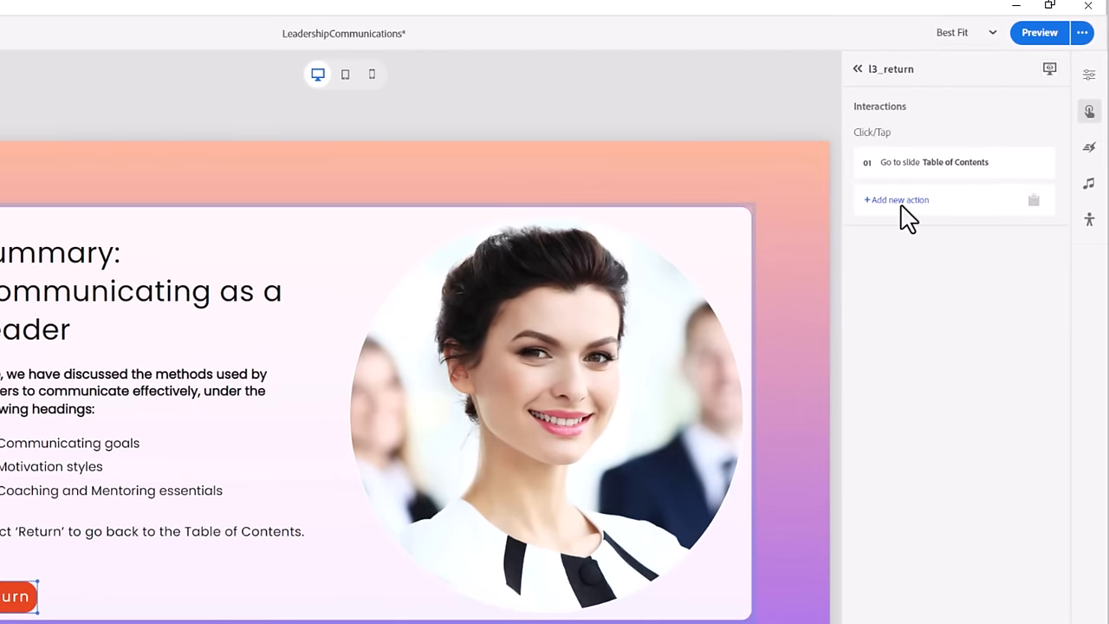
pyautogui.click(896, 200)
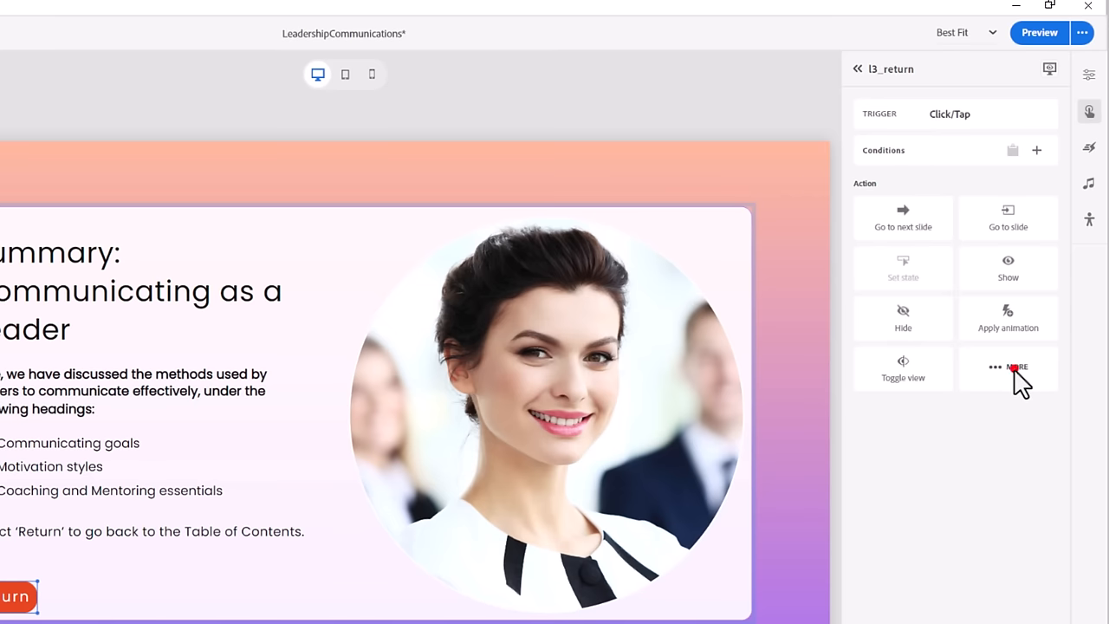
pyautogui.click(1009, 368)
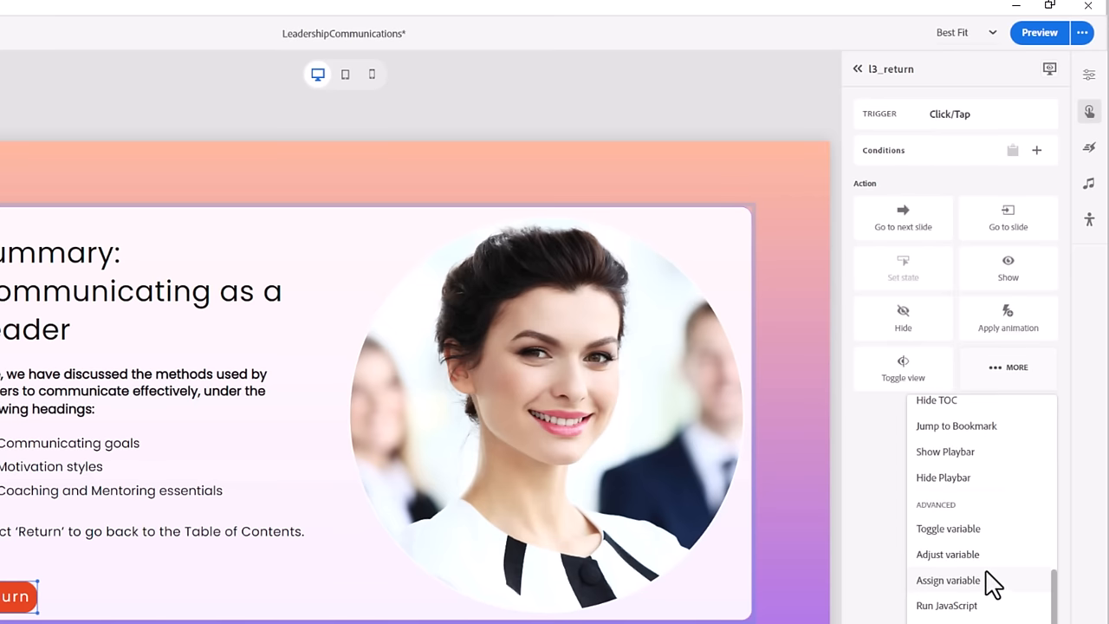
pyautogui.click(946, 579)
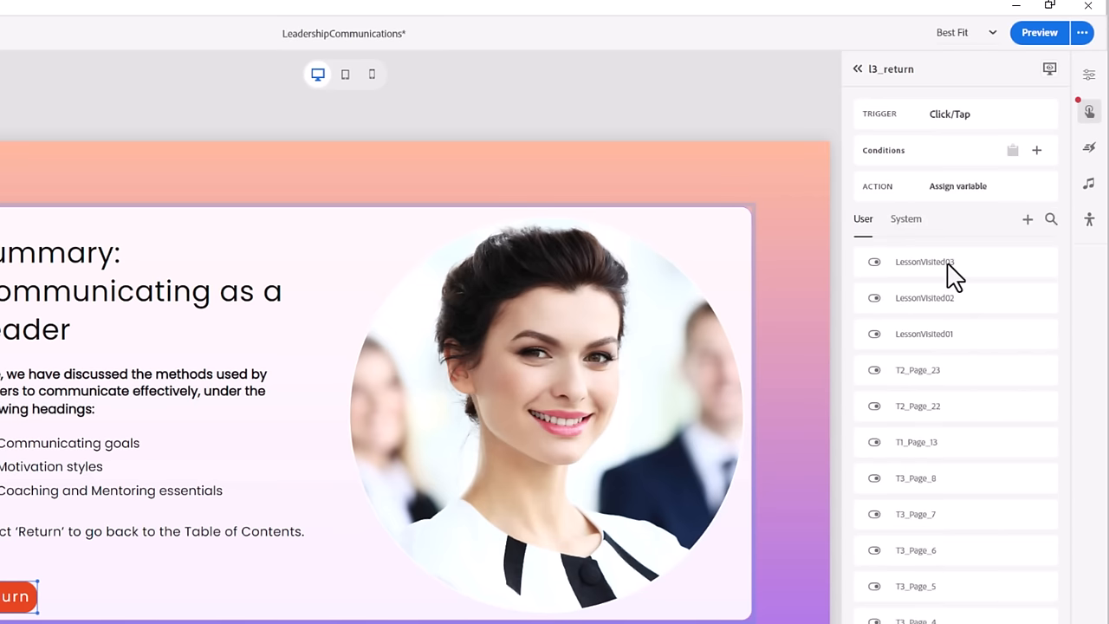
pyautogui.click(924, 261)
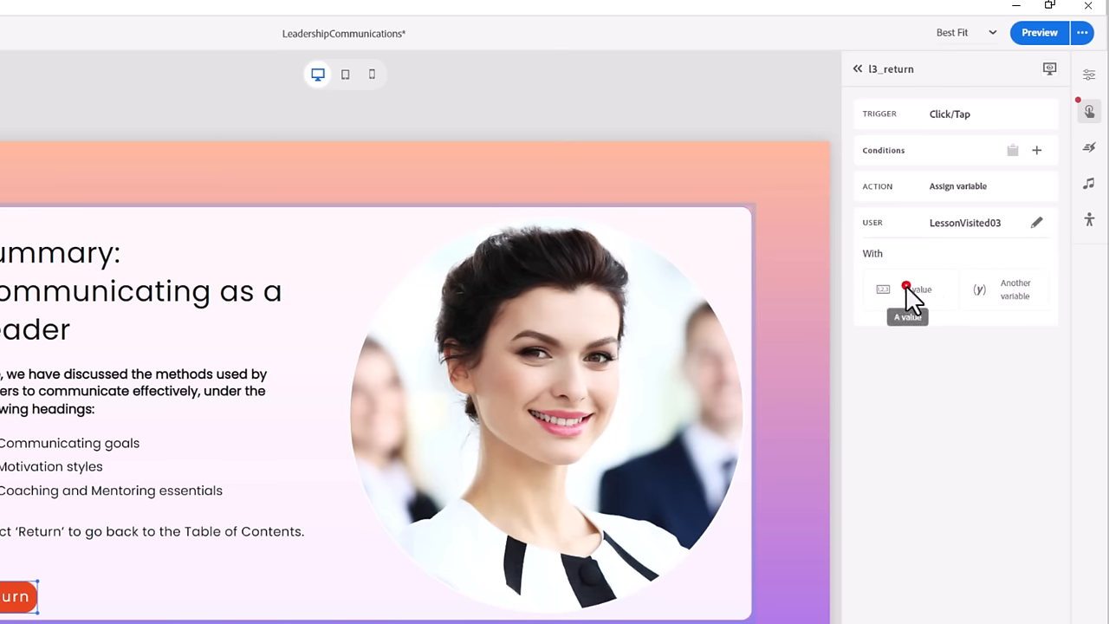
pyautogui.click(908, 290)
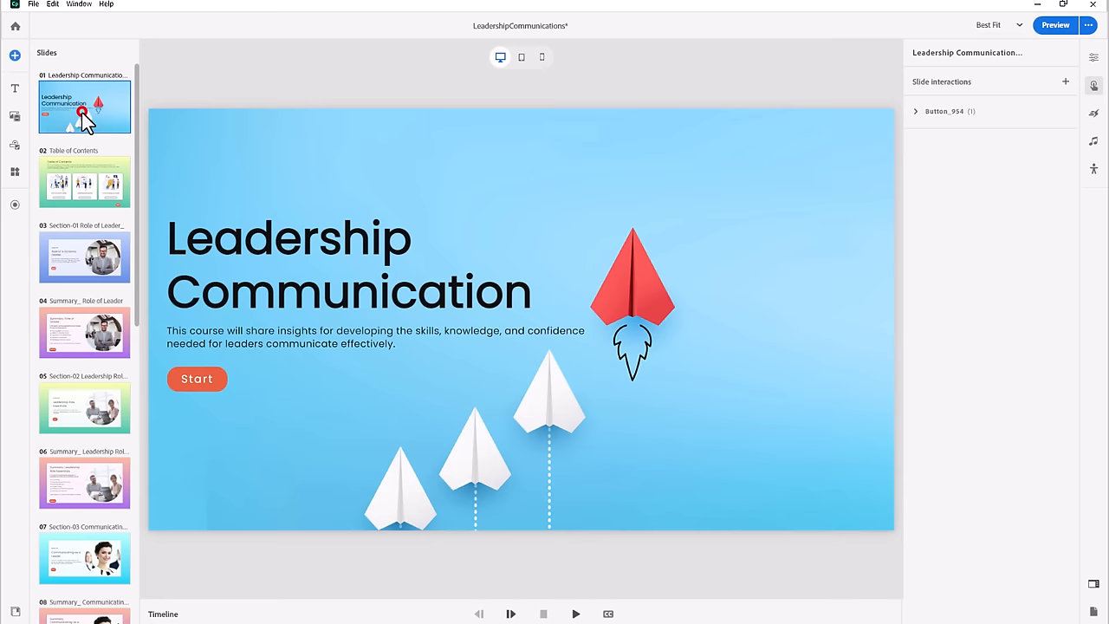
# Step: Preview the whole project from the title slide and start the course
pyautogui.click(1054, 25)
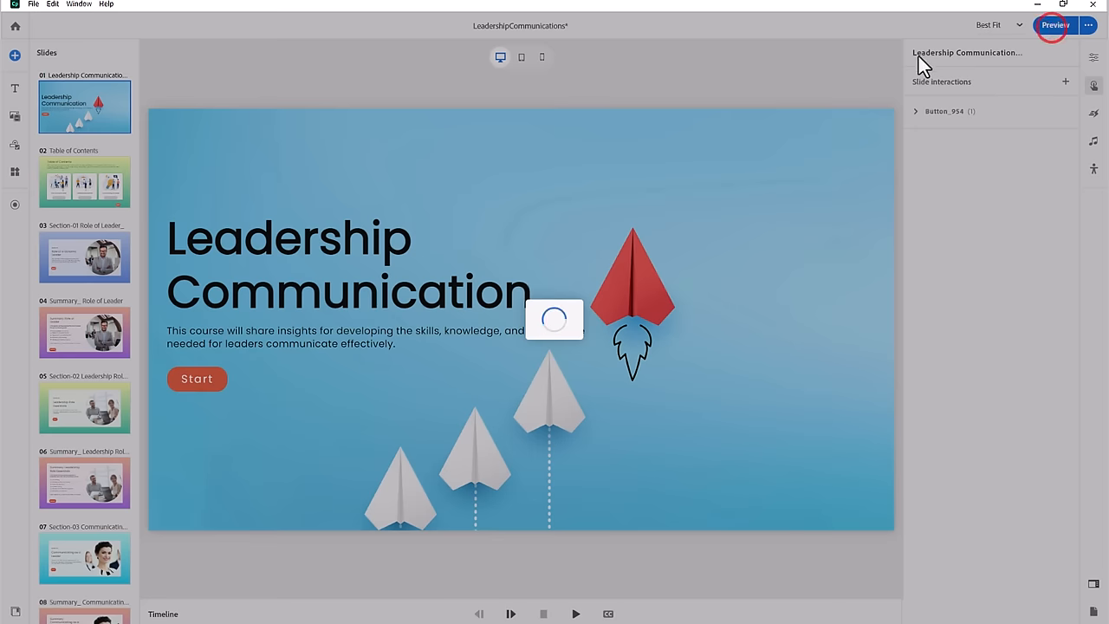
pyautogui.click(1054, 24)
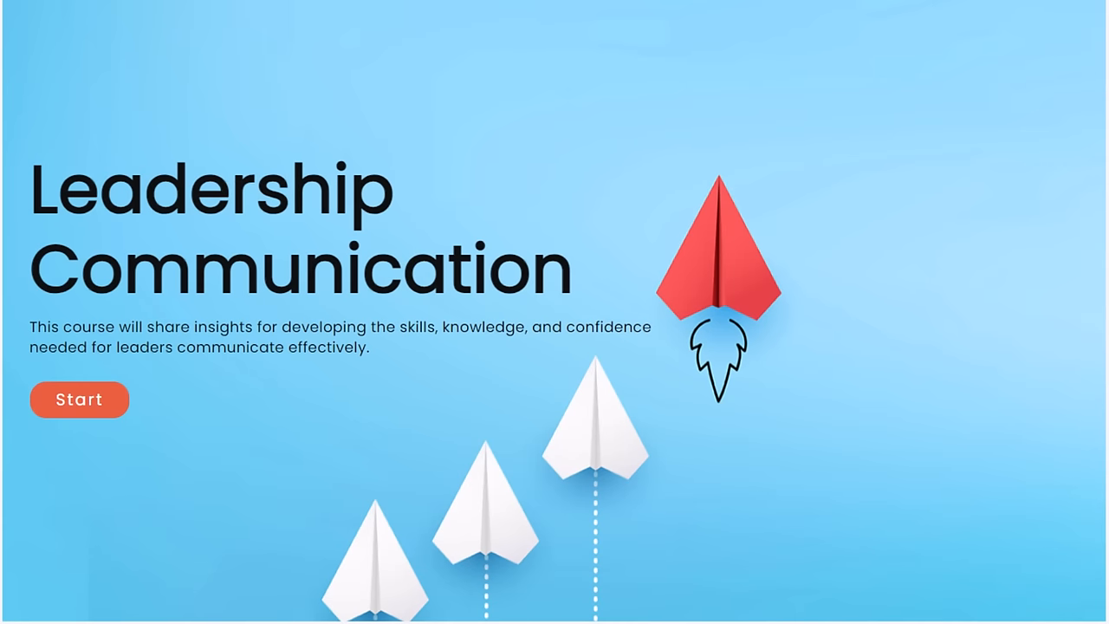
pyautogui.click(80, 398)
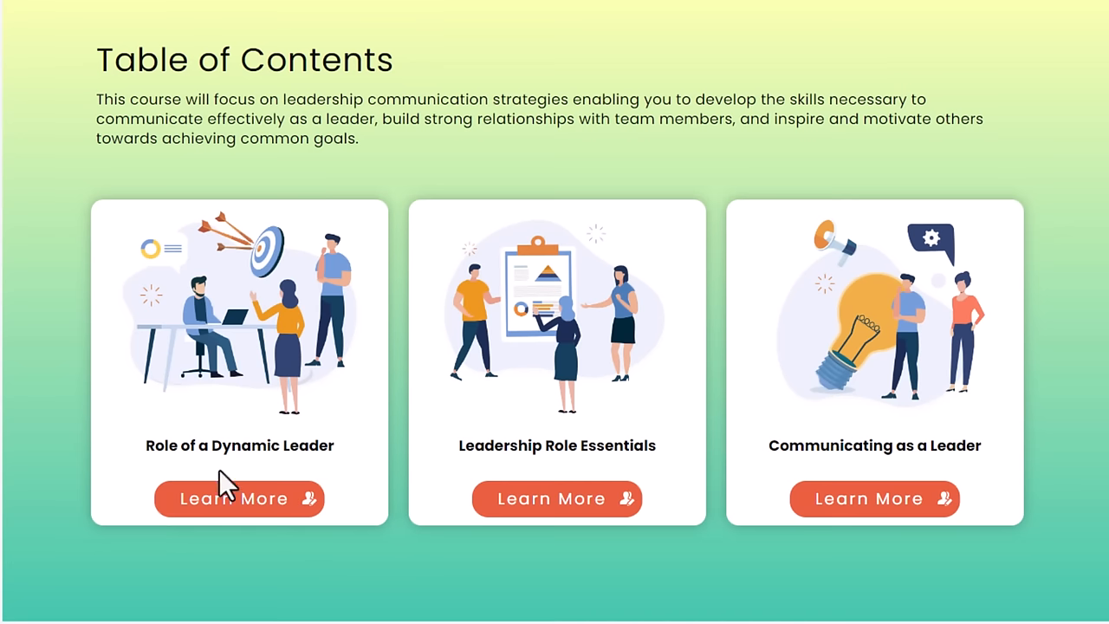
# Step: Visit the lessons and open the Quiz once its button appears
pyautogui.click(239, 499)
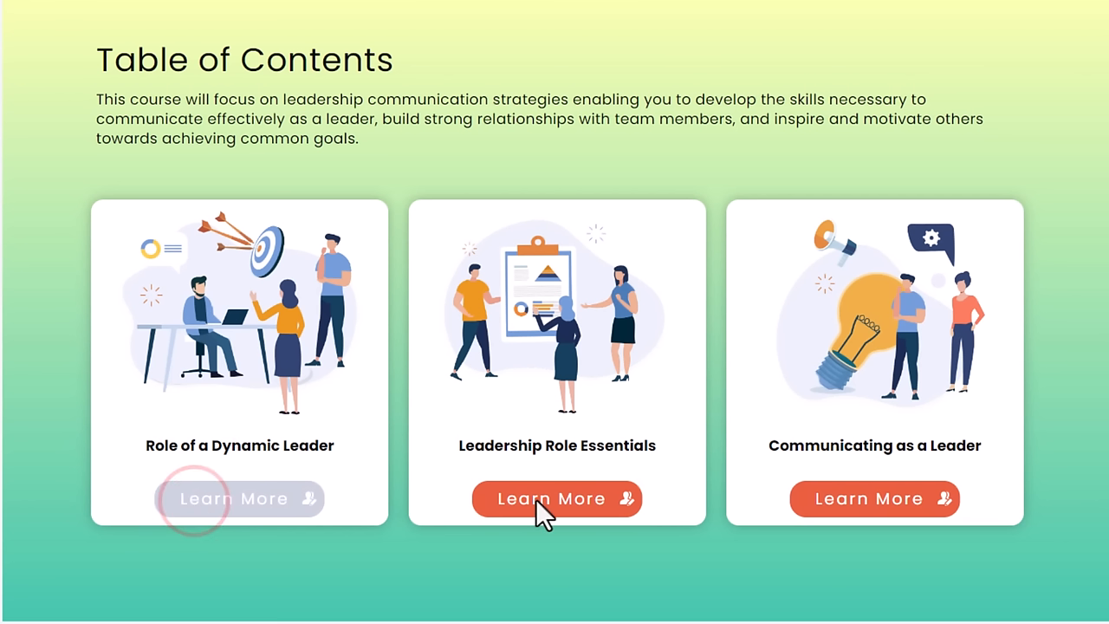
pyautogui.click(874, 499)
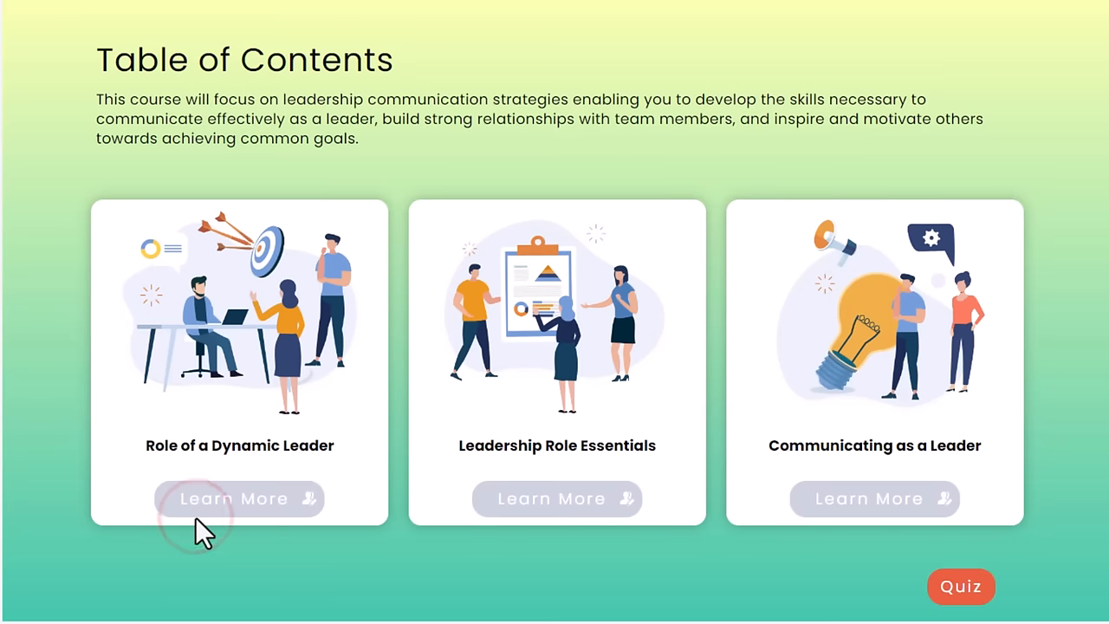
pyautogui.click(960, 586)
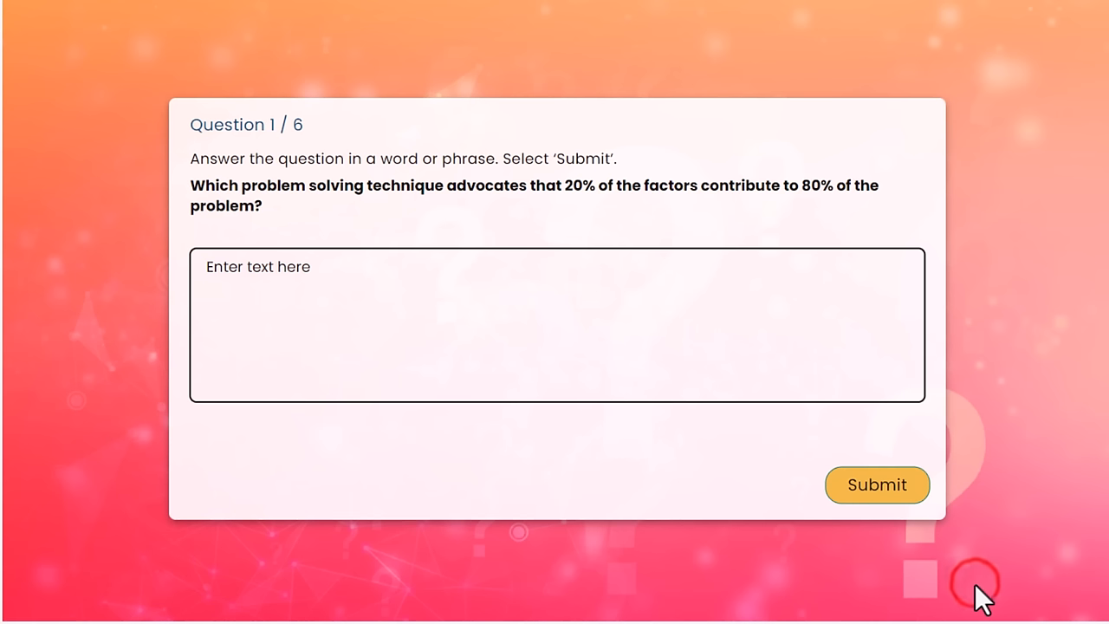